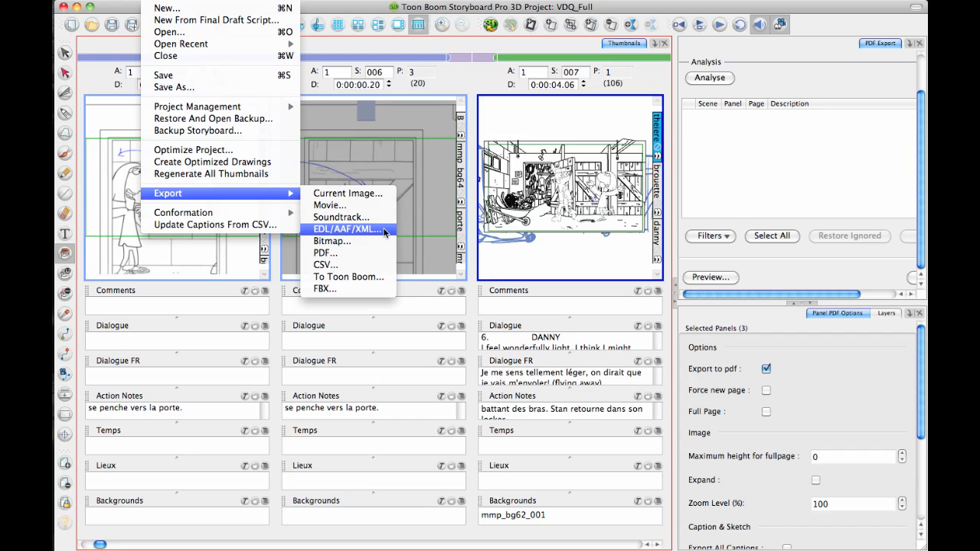
mouse_move(386, 238)
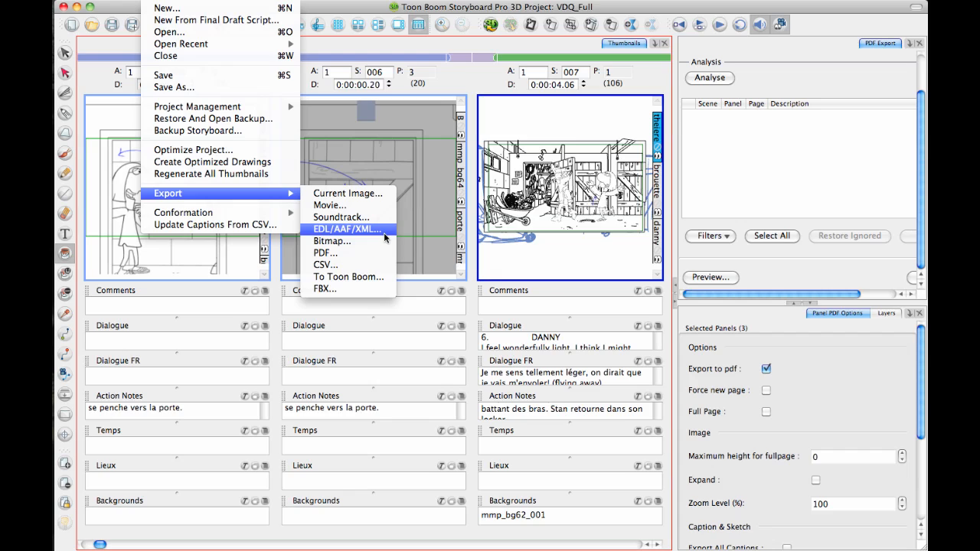
mouse_move(382, 236)
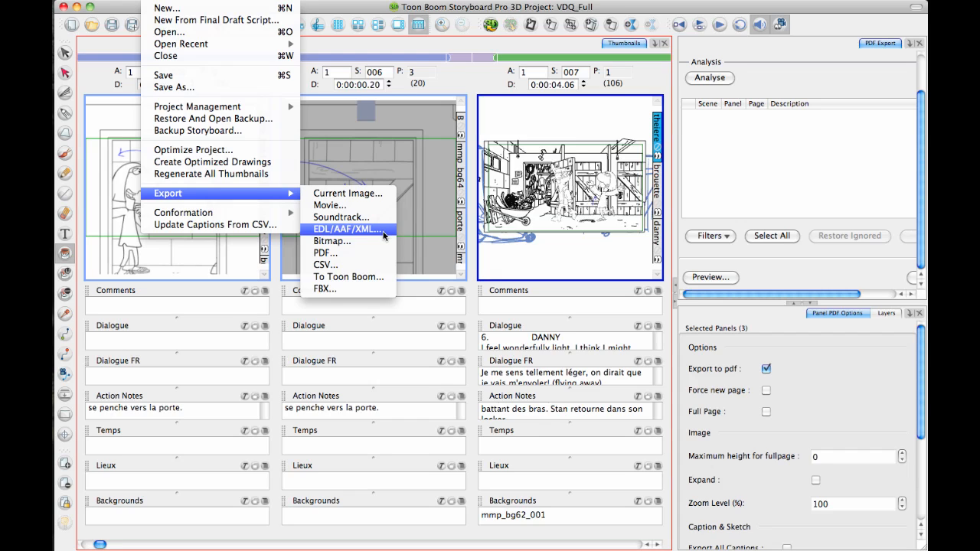
mouse_move(382, 230)
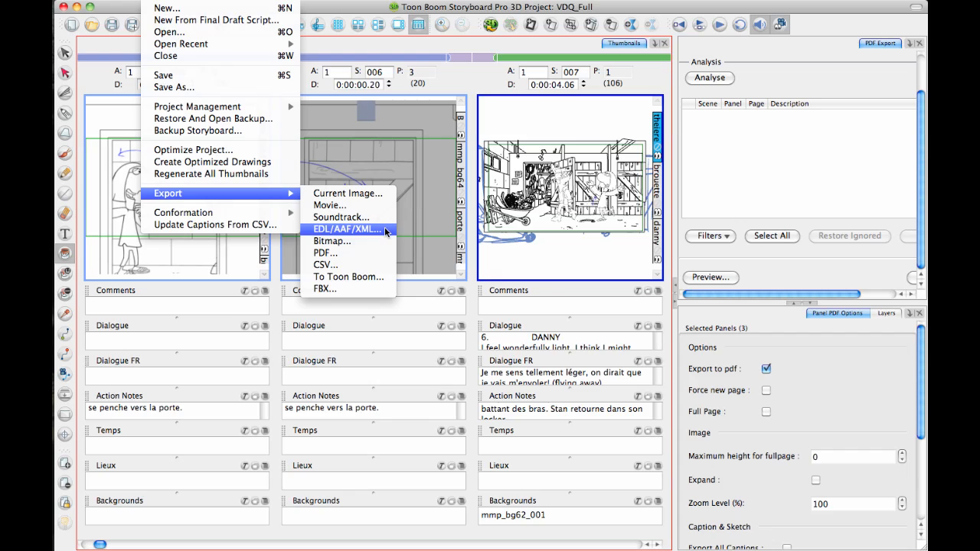
mouse_move(385, 231)
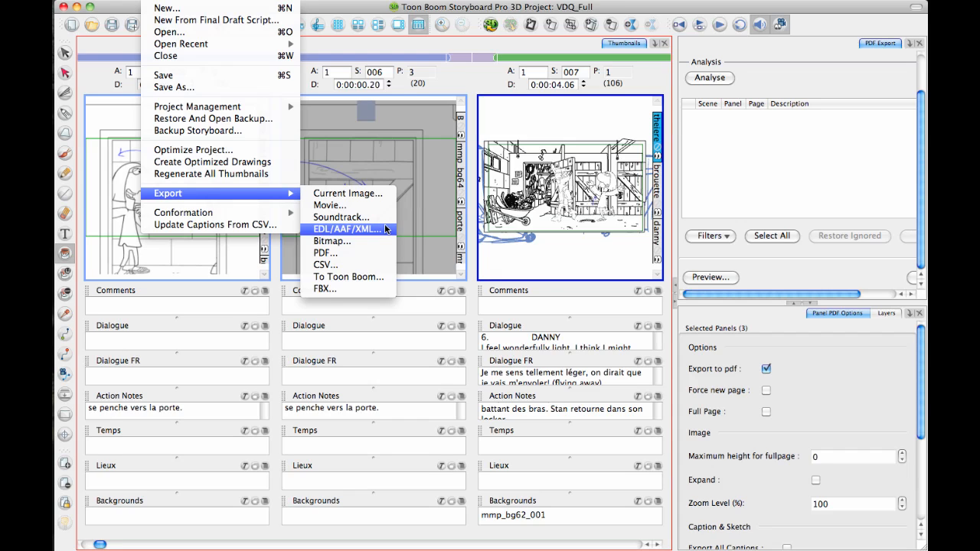
mouse_move(389, 230)
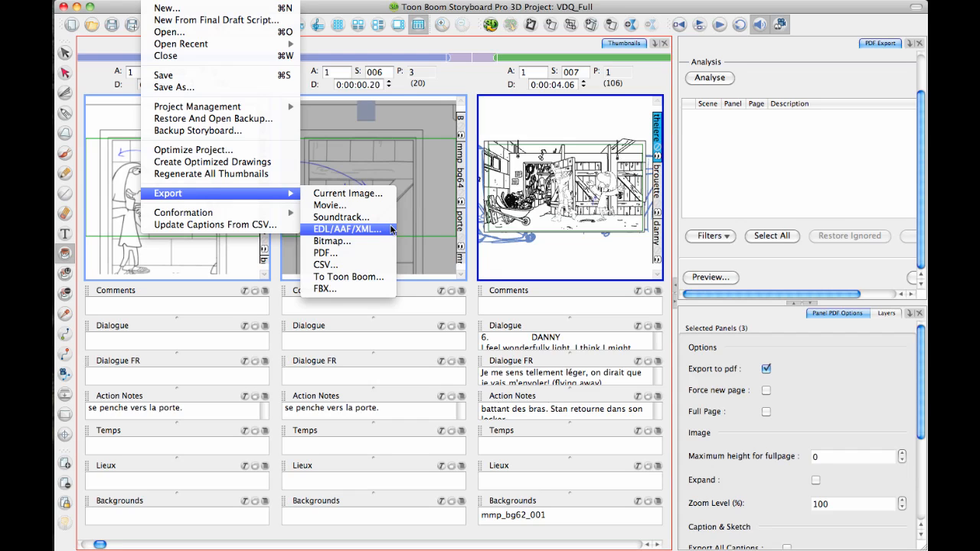
mouse_move(391, 230)
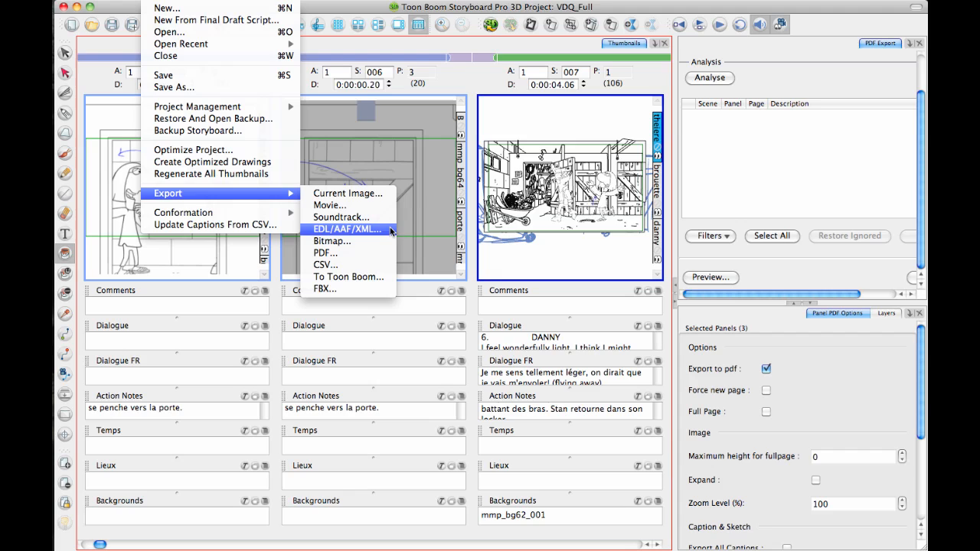
mouse_move(390, 235)
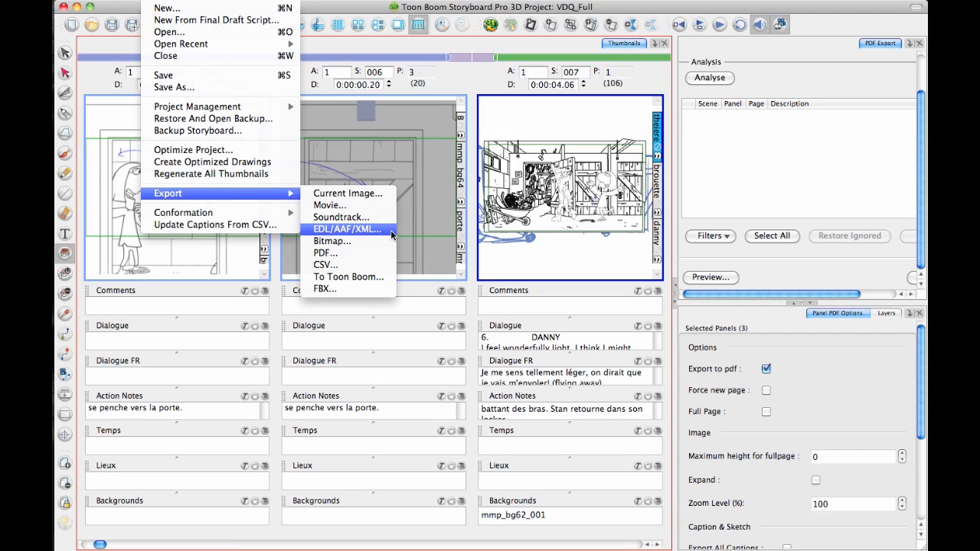
Open the EDL/AAF/XML export settings from the File > Export menu.
left_click(346, 229)
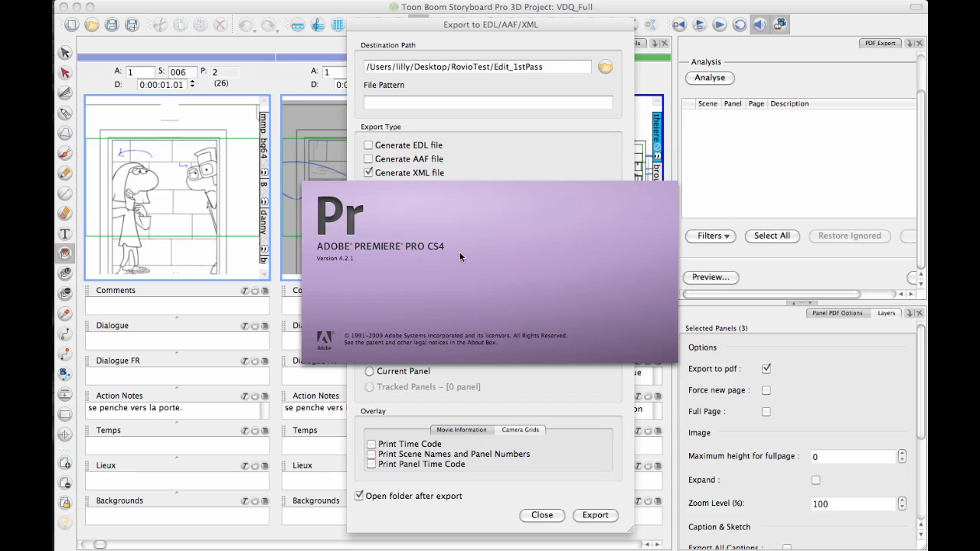
mouse_move(463, 268)
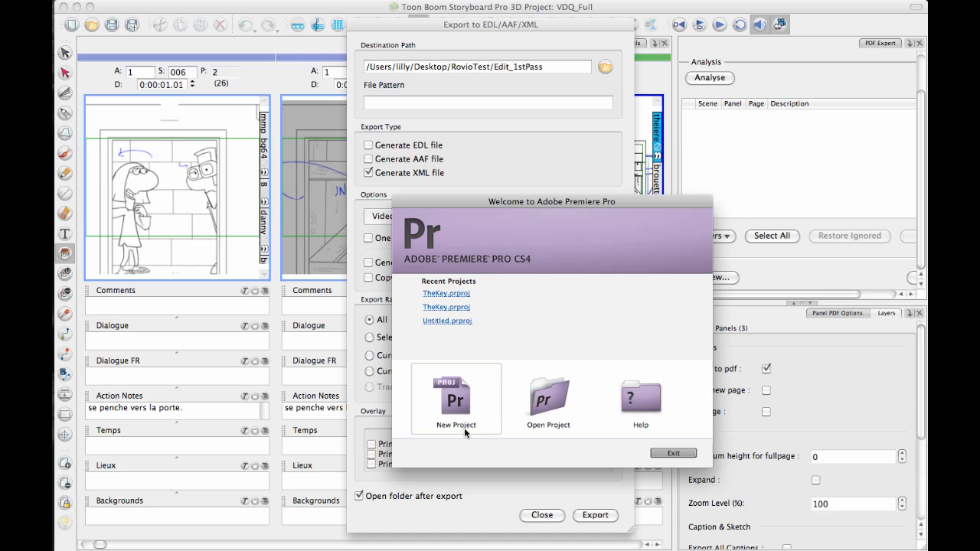
mouse_move(447, 307)
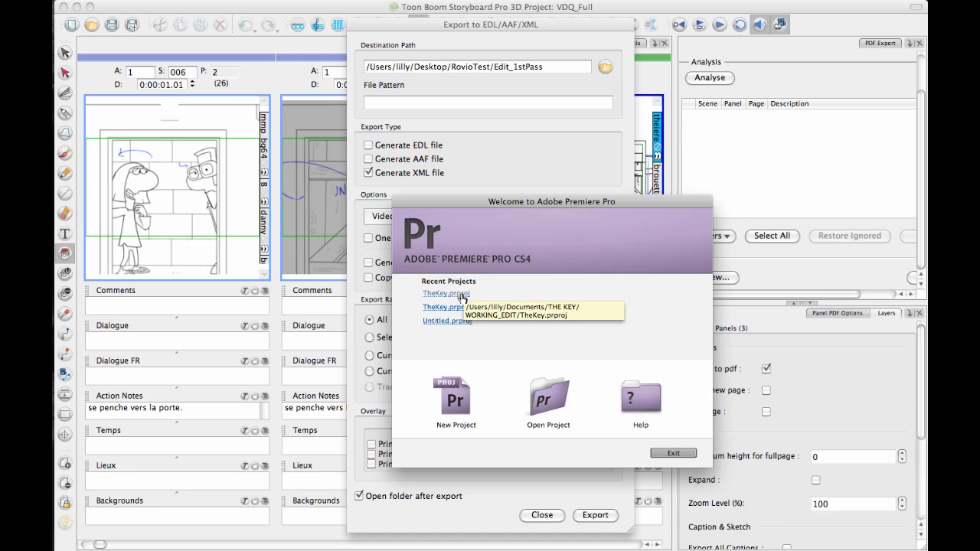
Open the recent TheKey project in Premiere Pro, skipping all missing media files.
left_click(673, 453)
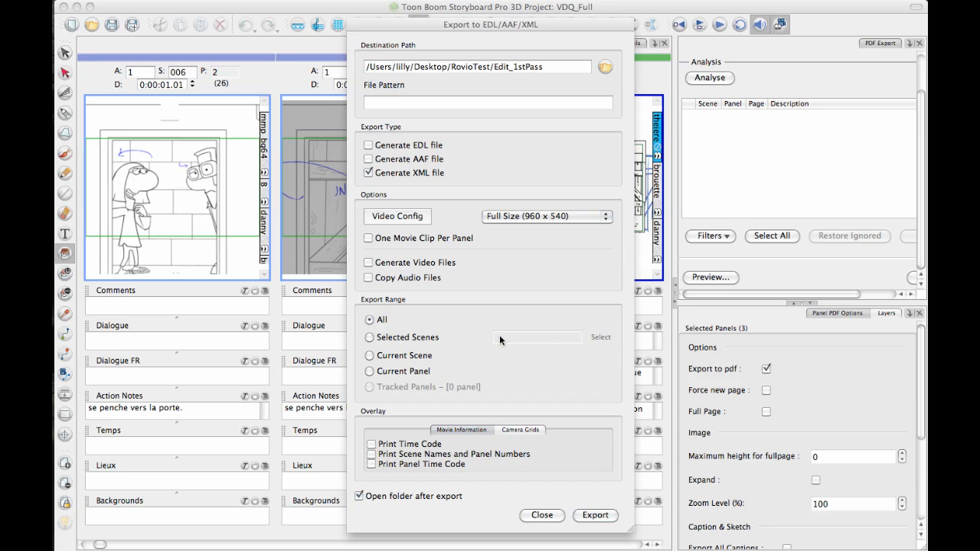
left_click(596, 515)
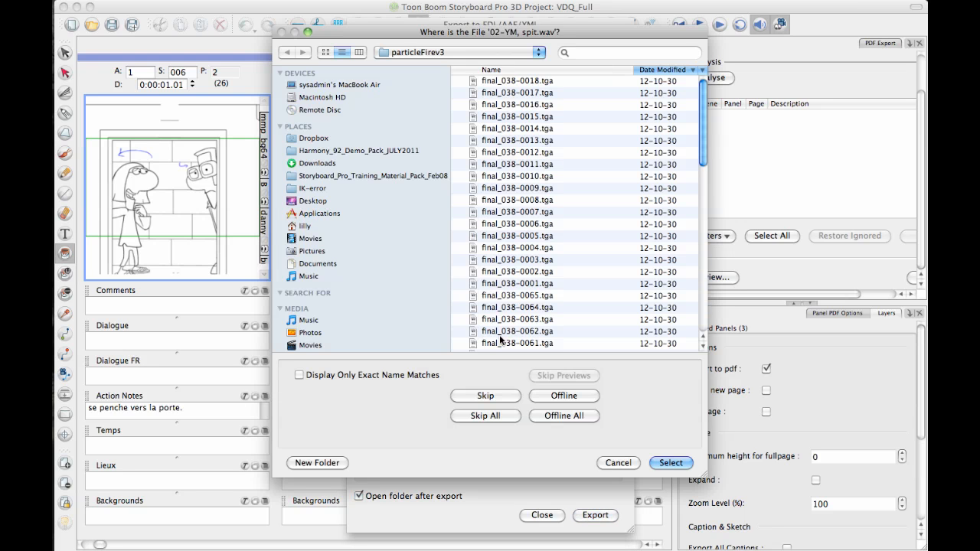
left_click(670, 462)
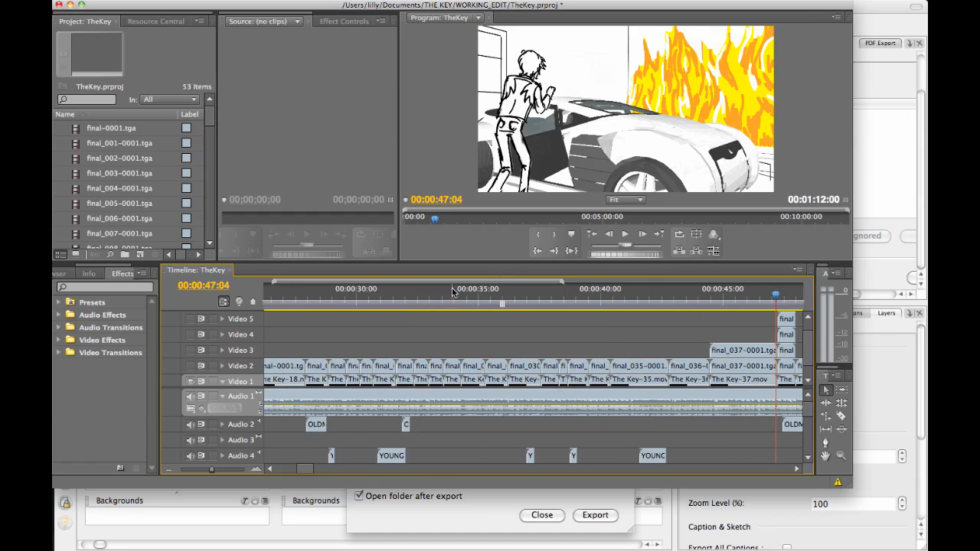
left_click(447, 297)
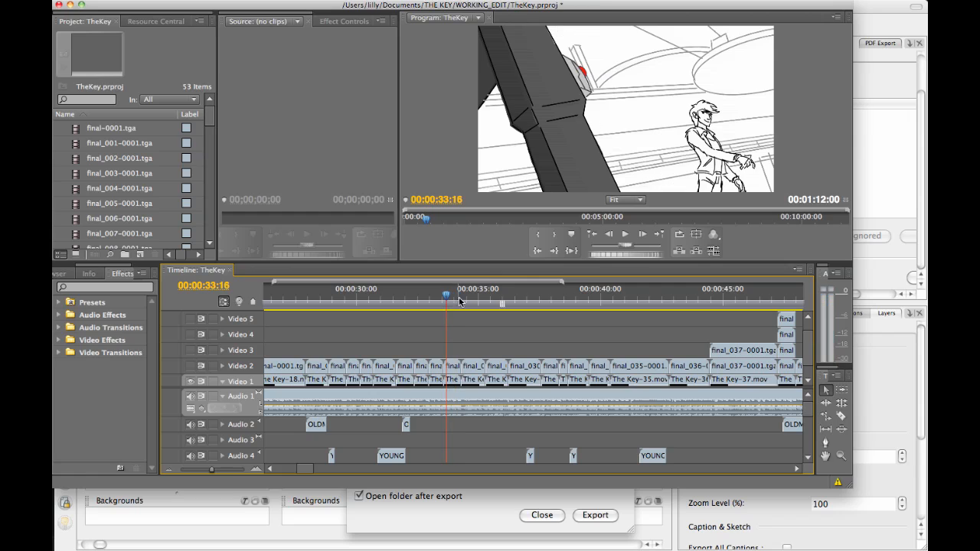
mouse_move(471, 264)
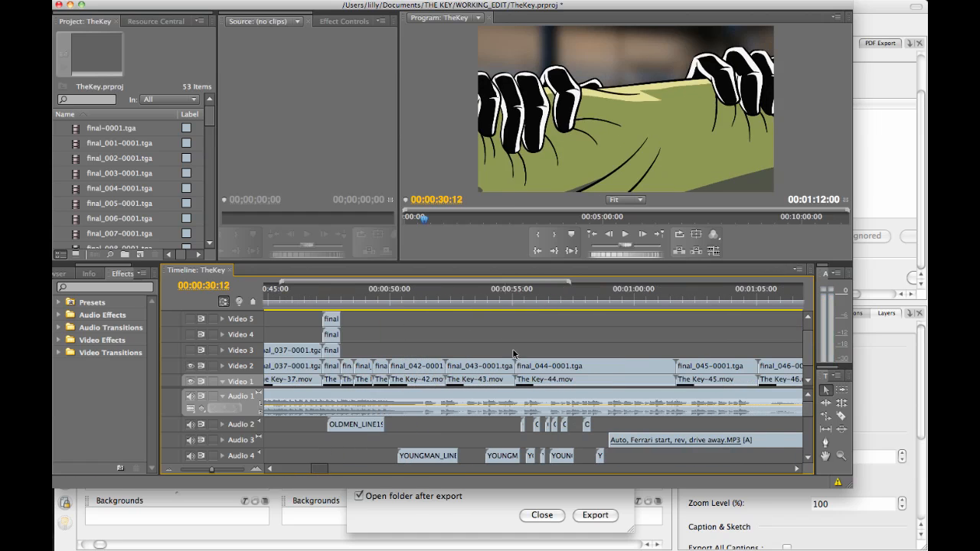
left_click(336, 297)
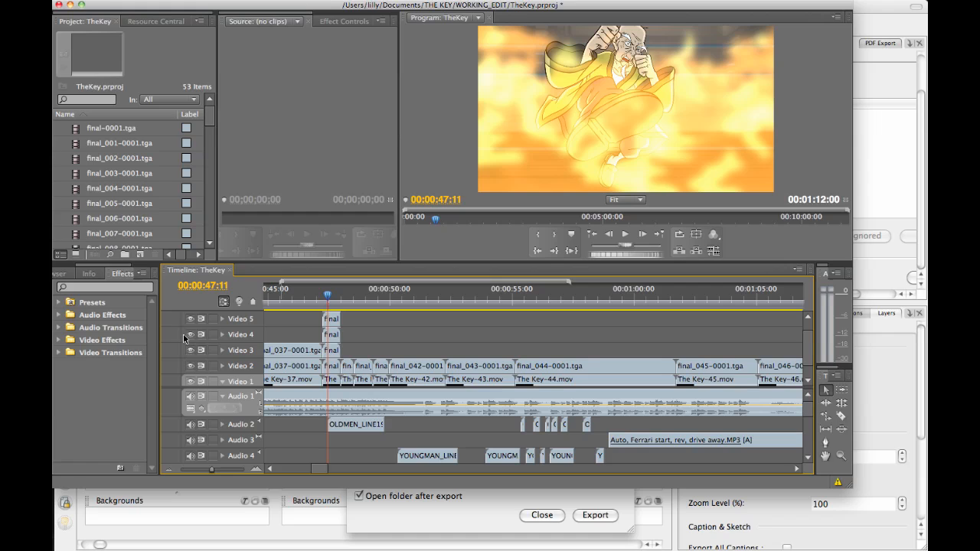
mouse_move(184, 411)
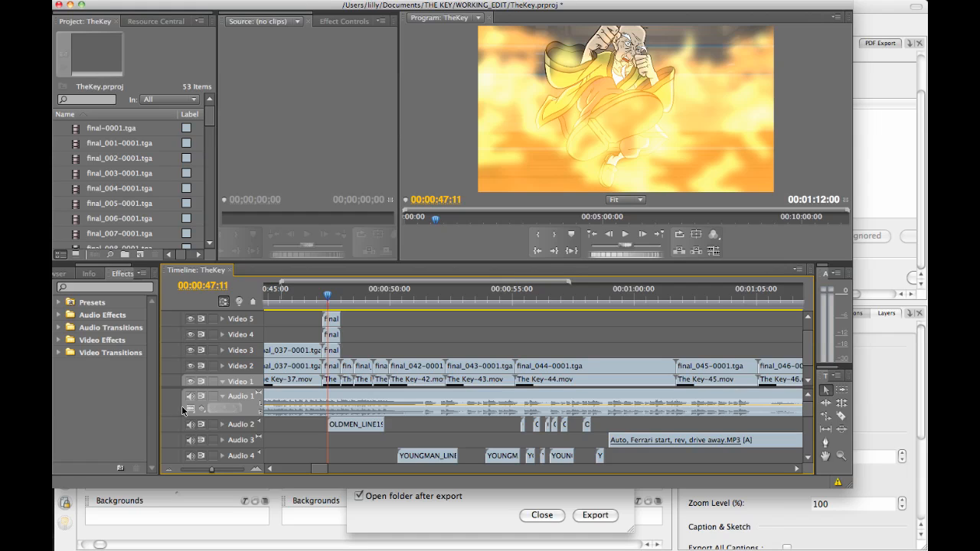
mouse_move(322, 297)
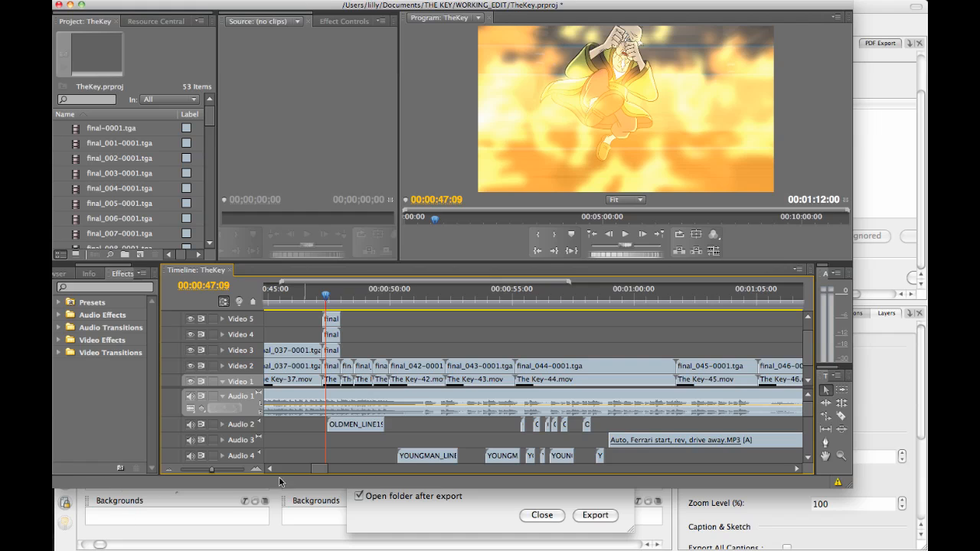
scroll("right", 3)
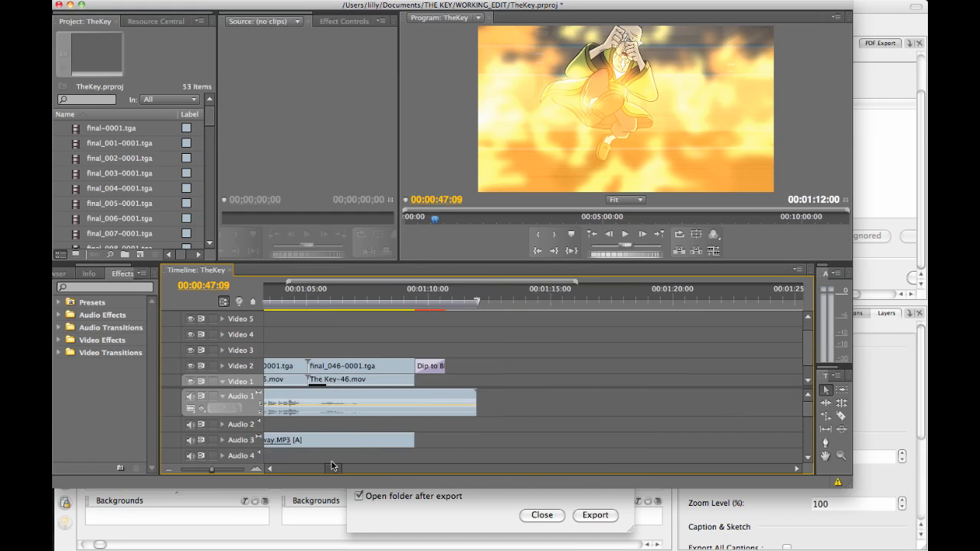
left_click(456, 300)
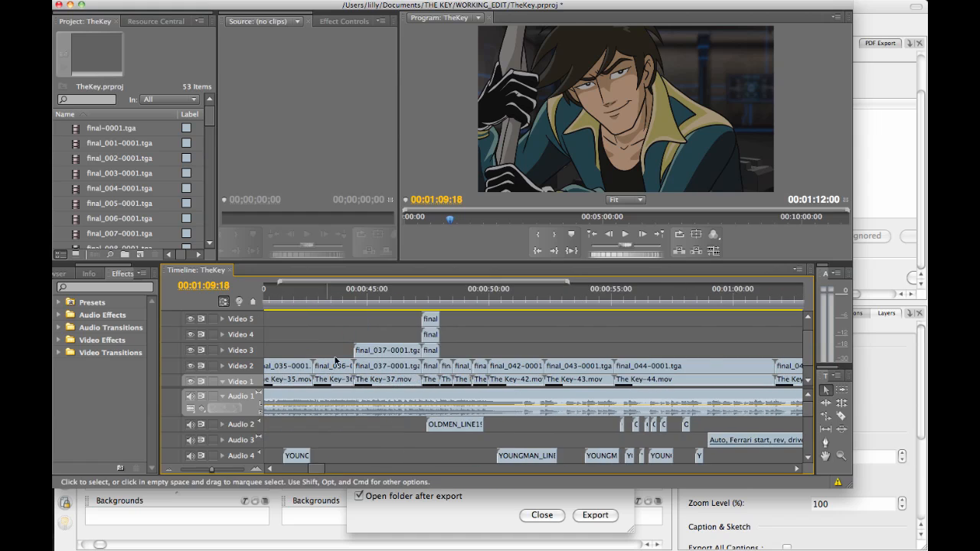
mouse_move(437, 302)
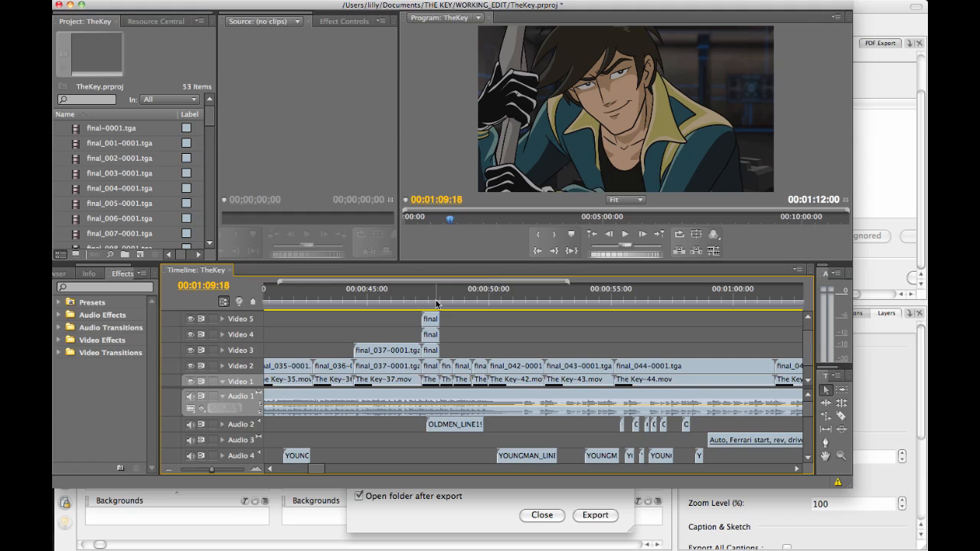
left_click(396, 297)
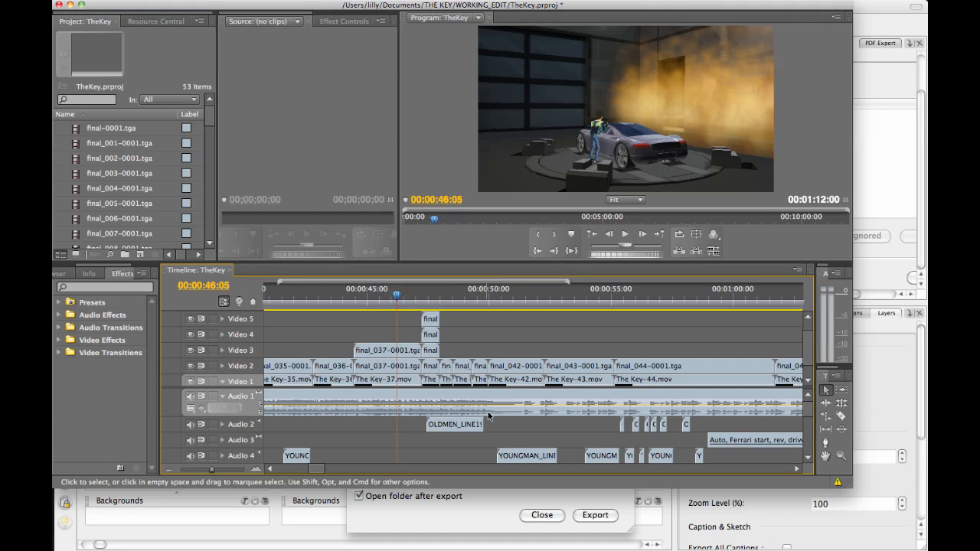
mouse_move(477, 400)
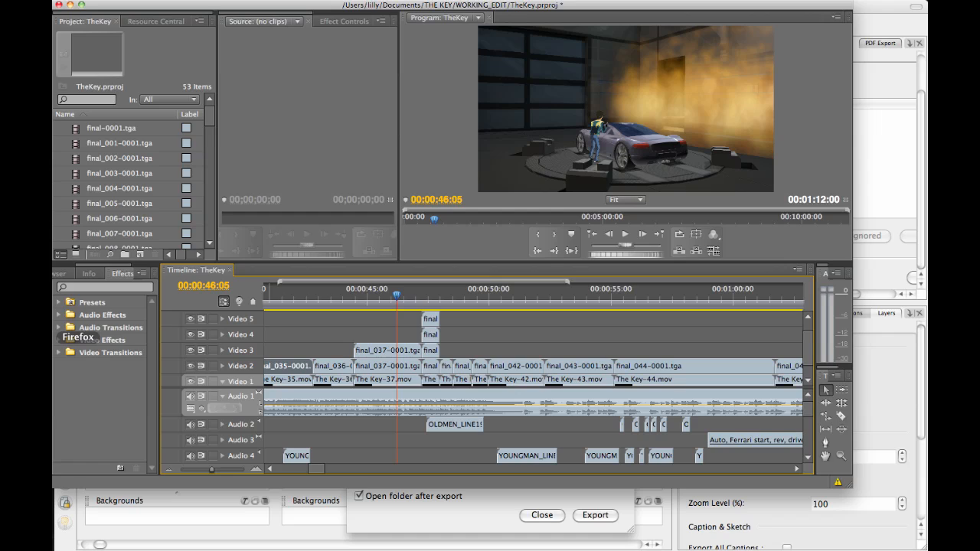
mouse_move(342, 253)
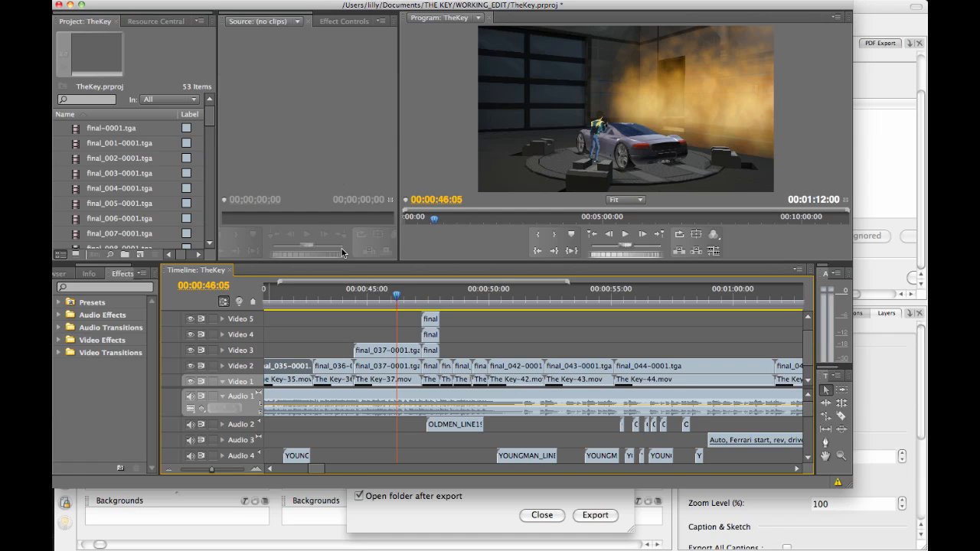
mouse_move(335, 255)
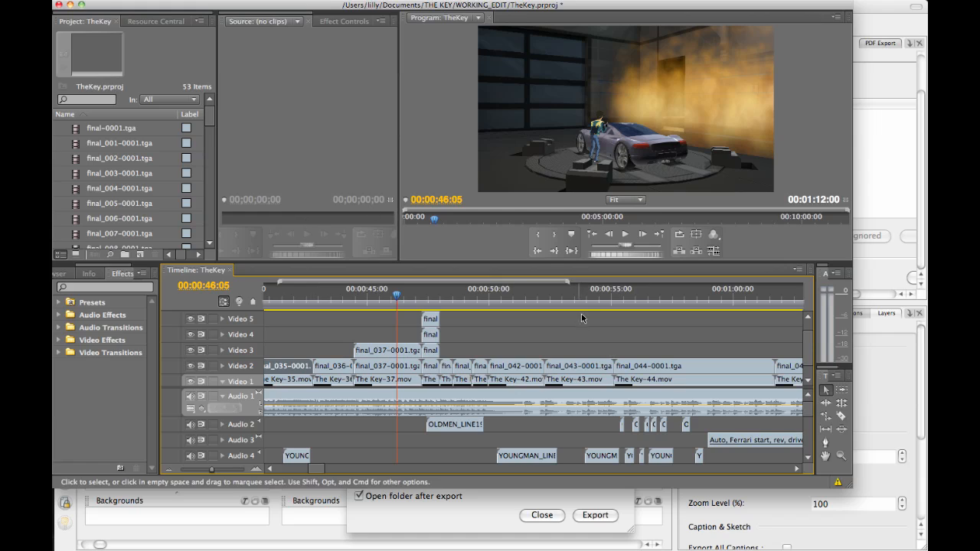
mouse_move(559, 295)
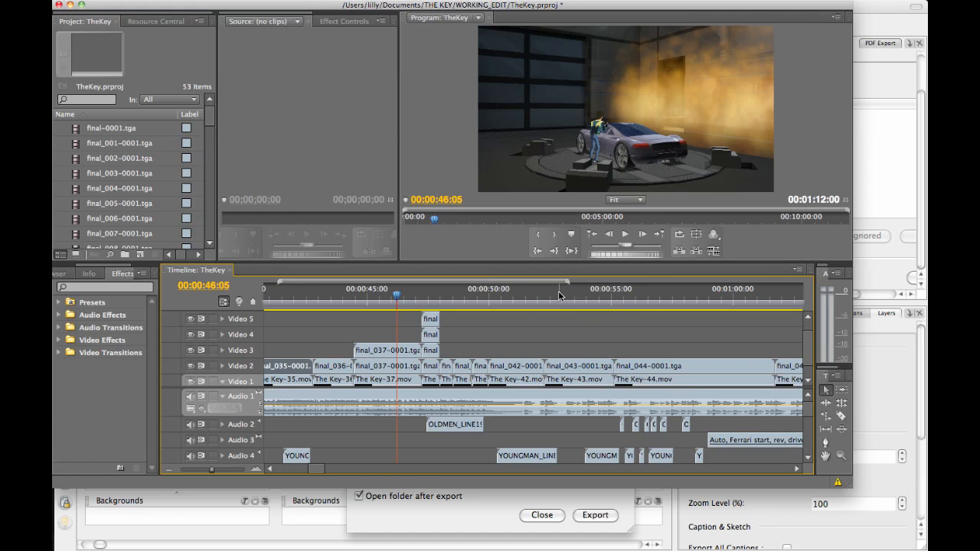
mouse_move(545, 170)
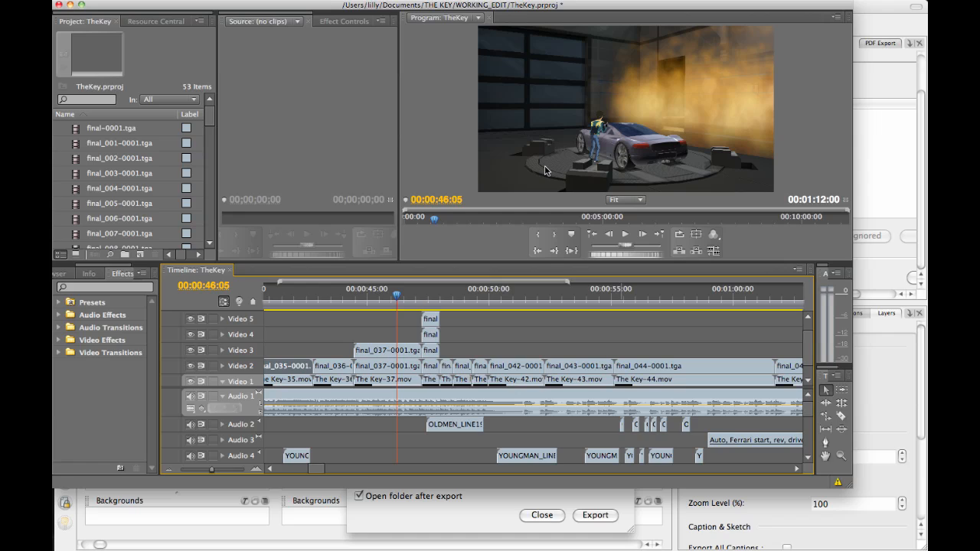
mouse_move(397, 523)
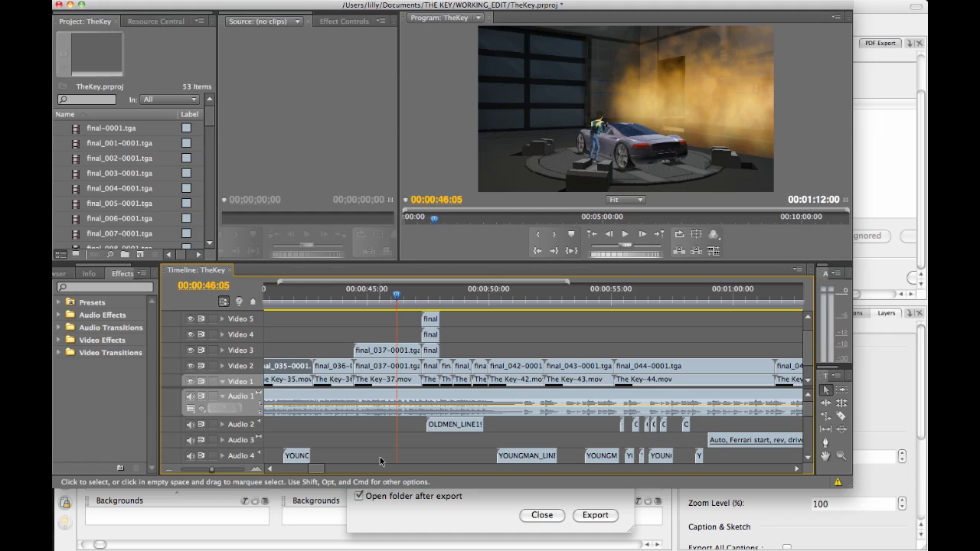
mouse_move(243, 491)
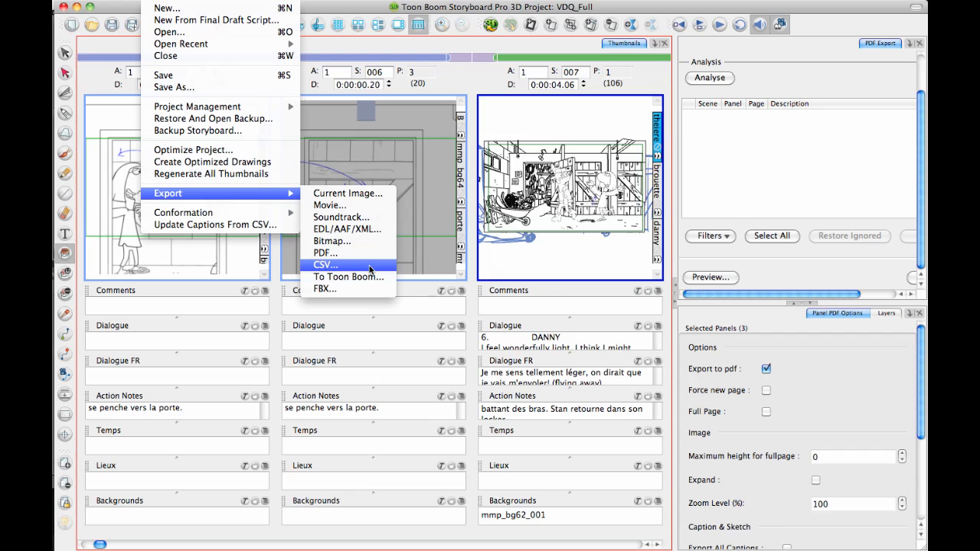
mouse_move(348, 277)
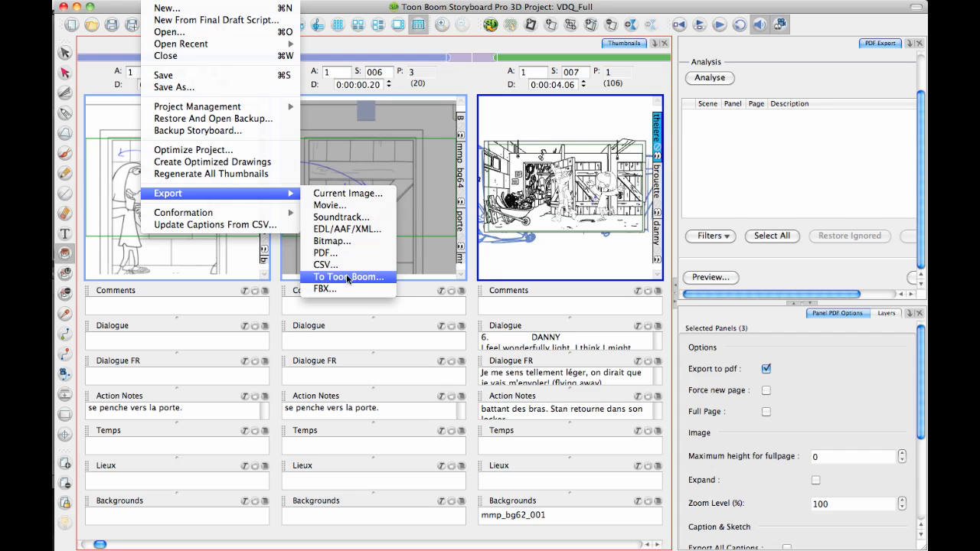
mouse_move(325, 265)
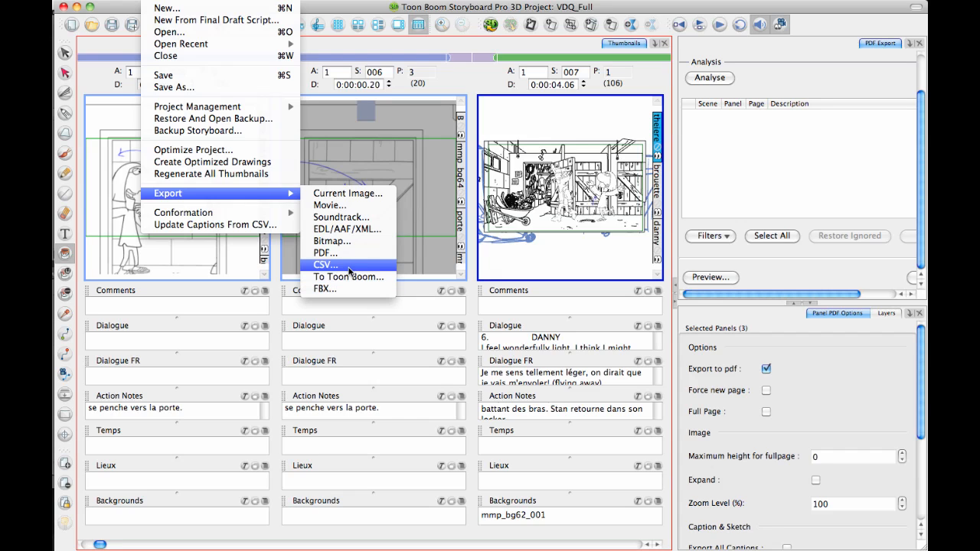
Export the storyboard panel data to CSV, overwriting the existing file.
left_click(326, 265)
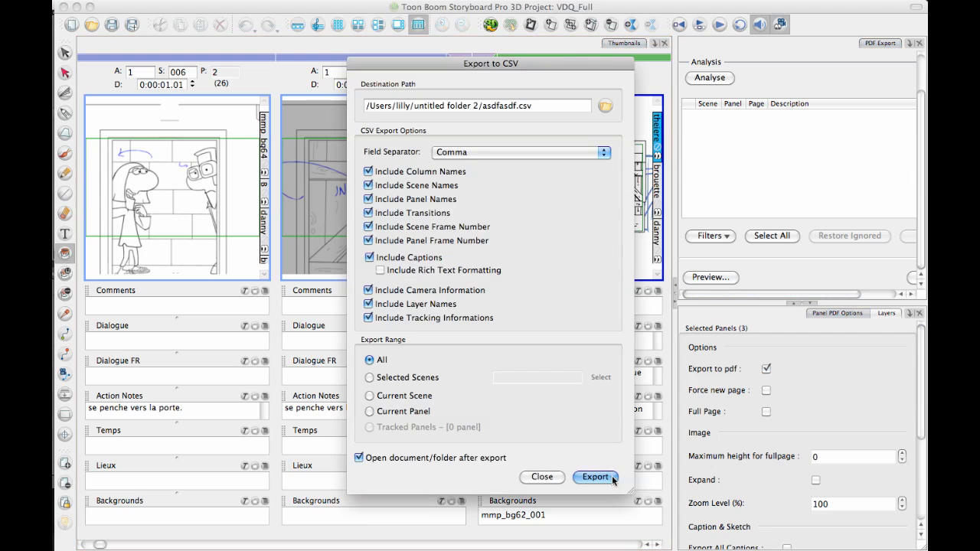
left_click(595, 477)
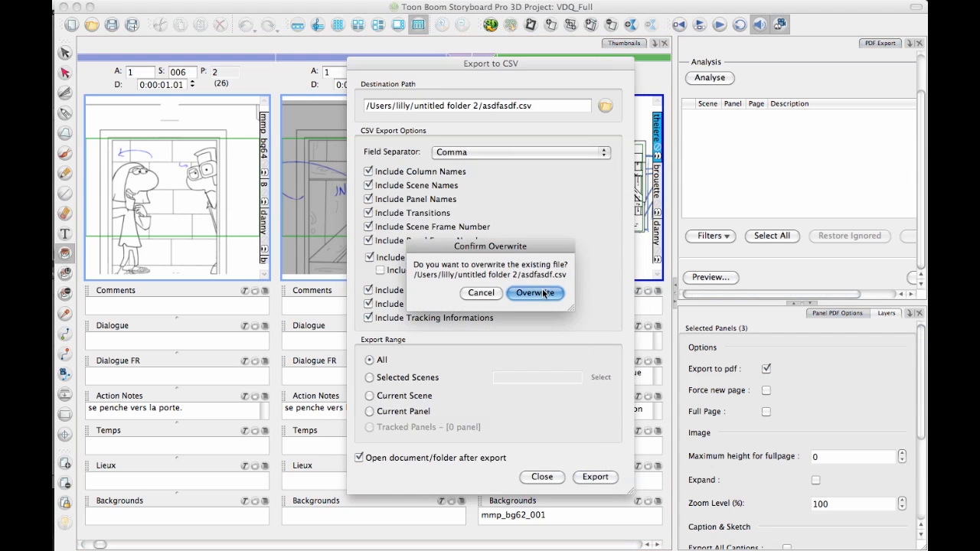
left_click(535, 293)
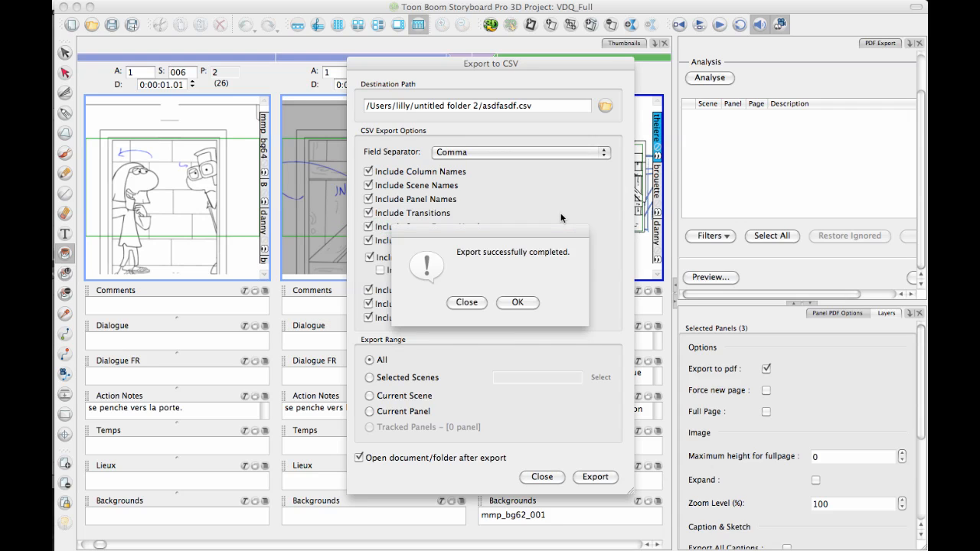
Inspect the exported CSV in Excel, selecting panel rows and scrolling across columns.
left_click(517, 302)
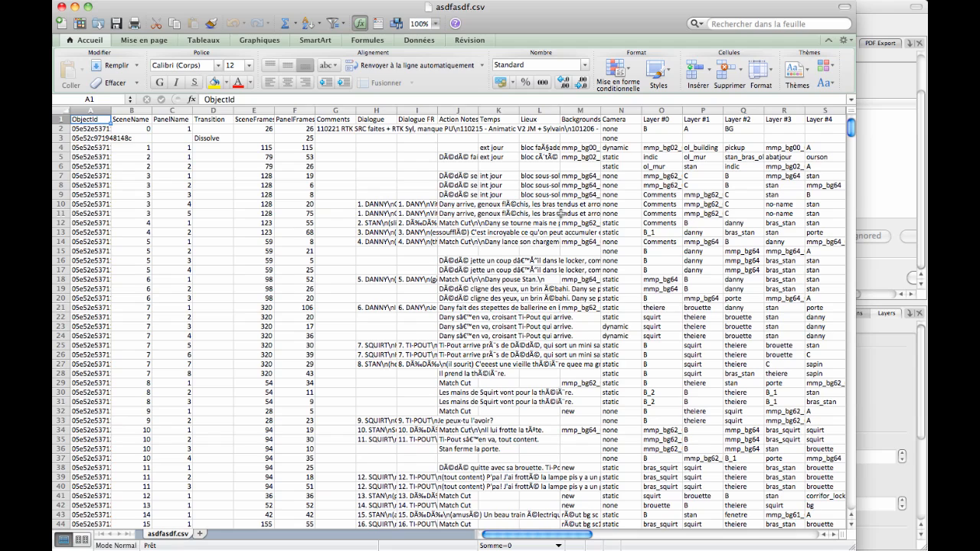
mouse_move(151, 182)
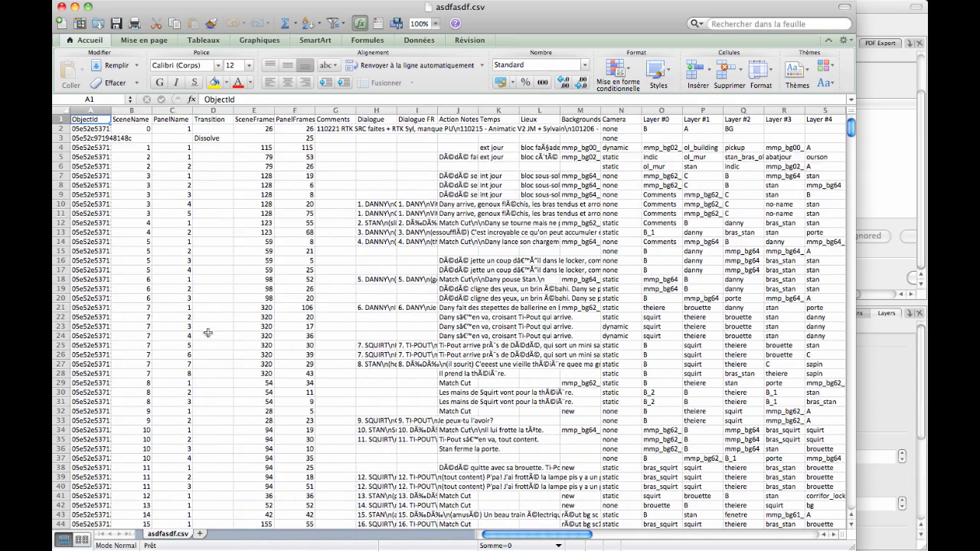
mouse_move(289, 301)
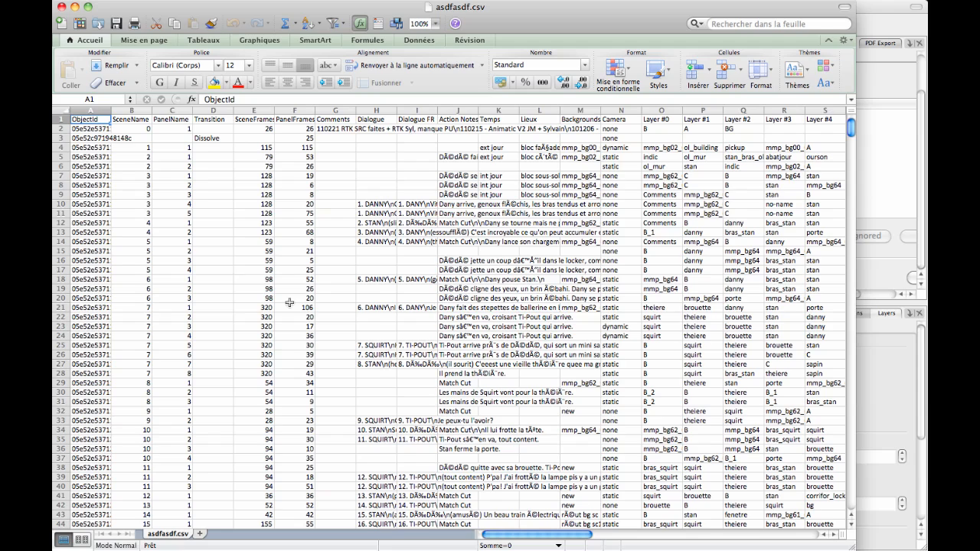
mouse_move(125, 151)
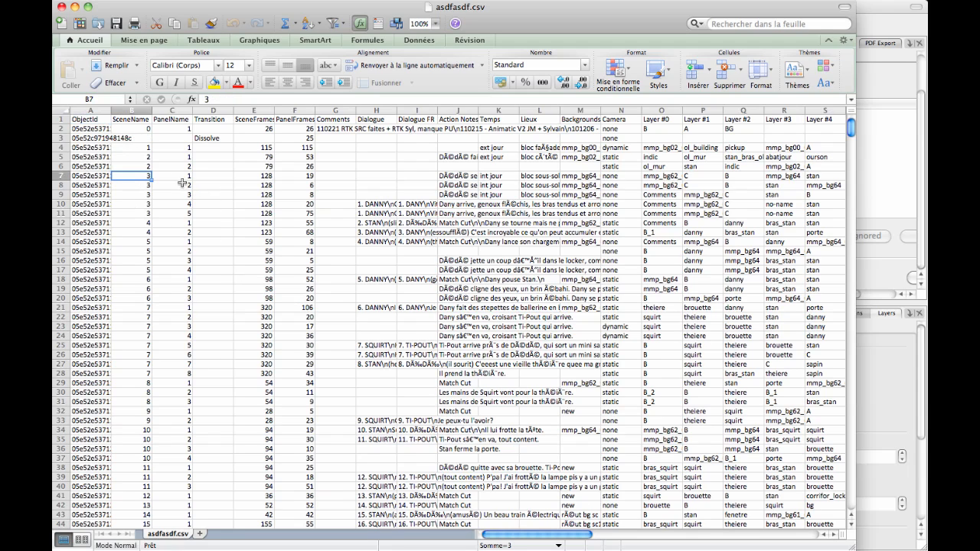
left_click(172, 175)
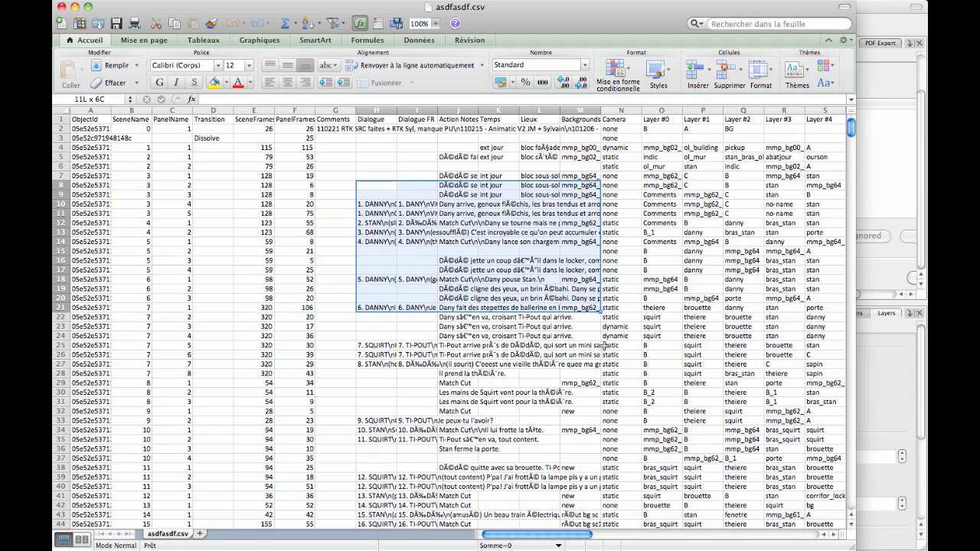
scroll("right", 3)
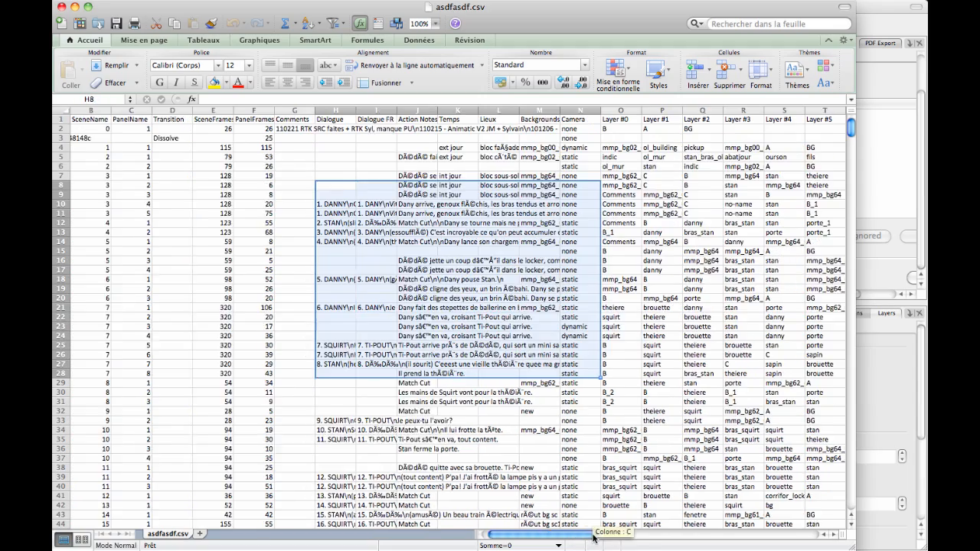
scroll("right", 3)
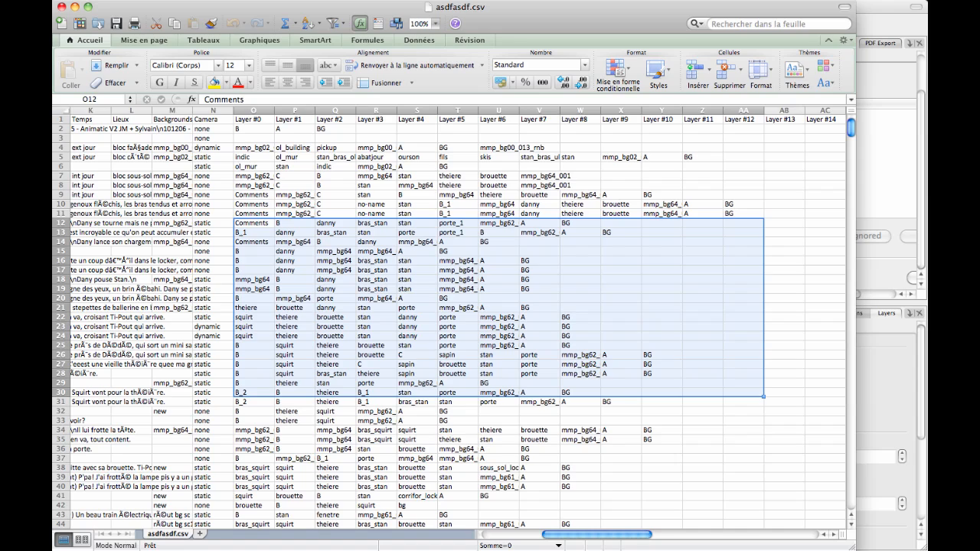
mouse_move(661, 327)
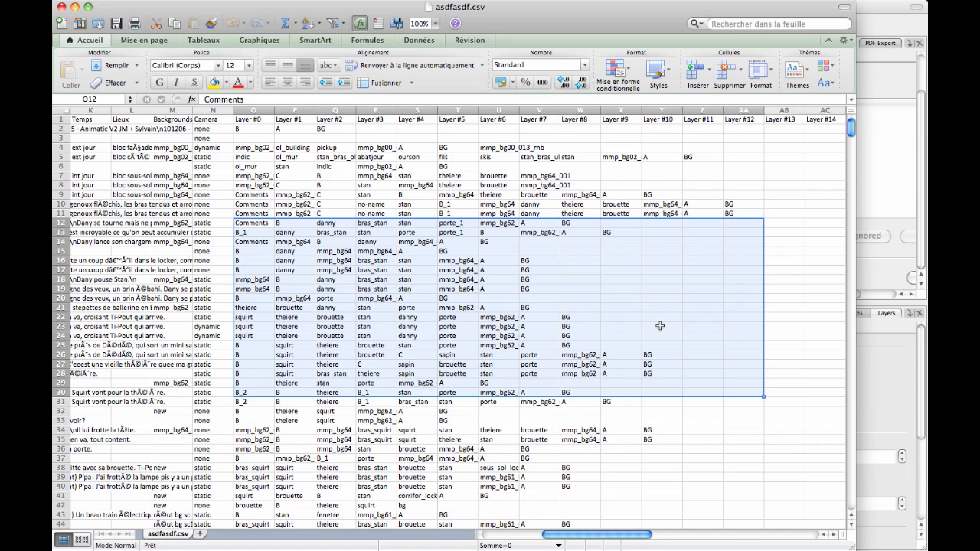
mouse_move(659, 323)
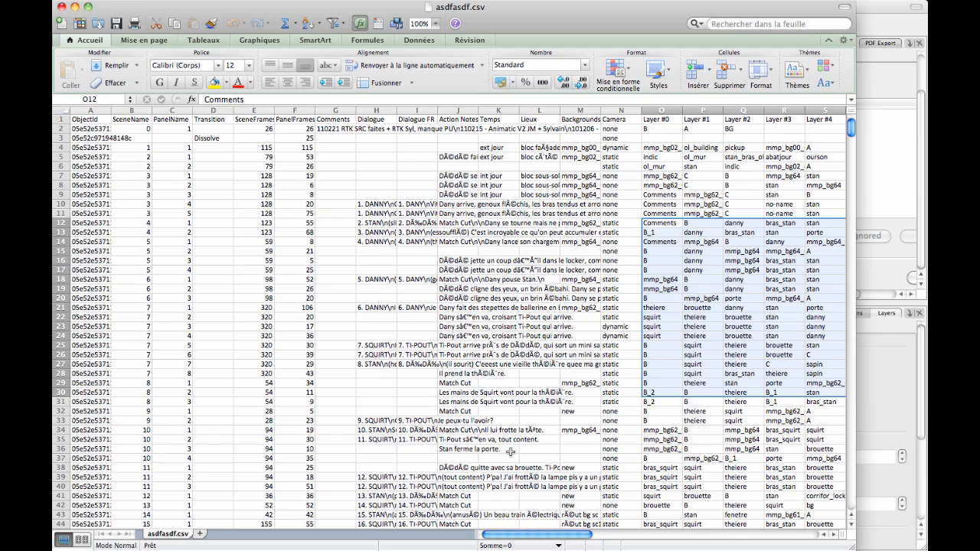
mouse_move(111, 85)
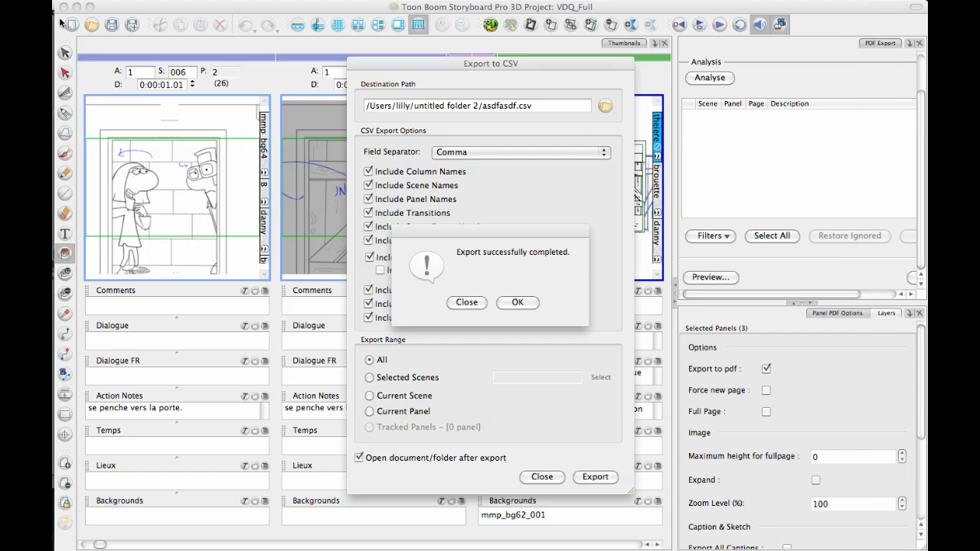
mouse_move(525, 321)
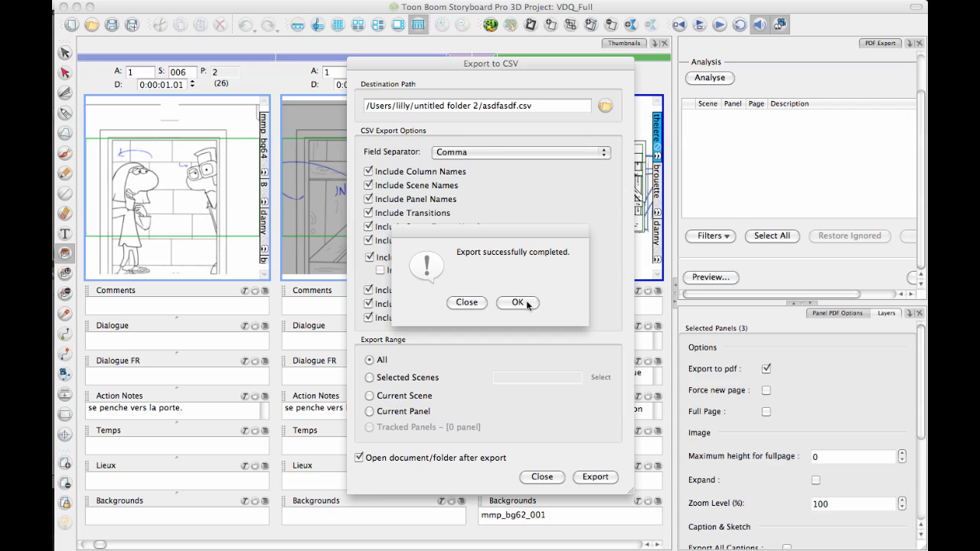
Dismiss the export success message and close the Export to CSV dialog.
left_click(518, 303)
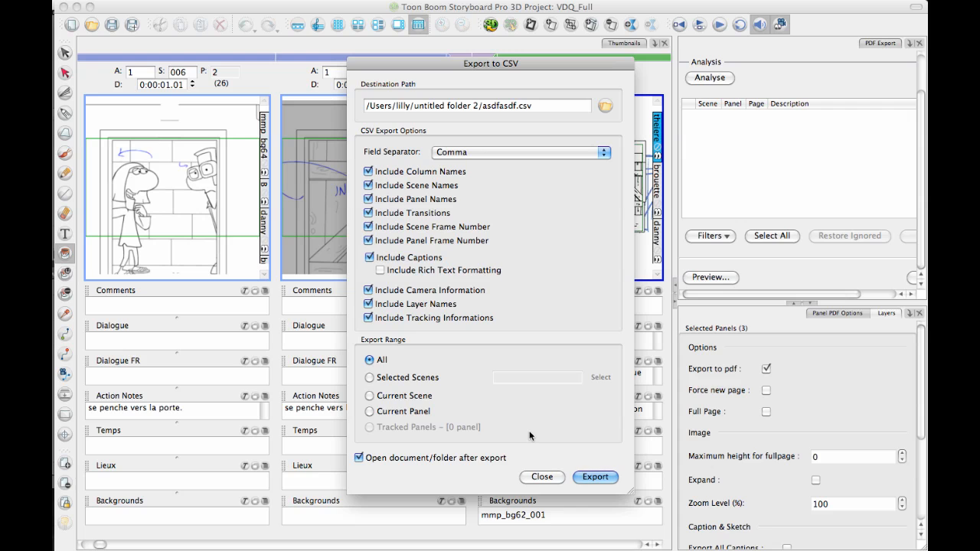
left_click(542, 478)
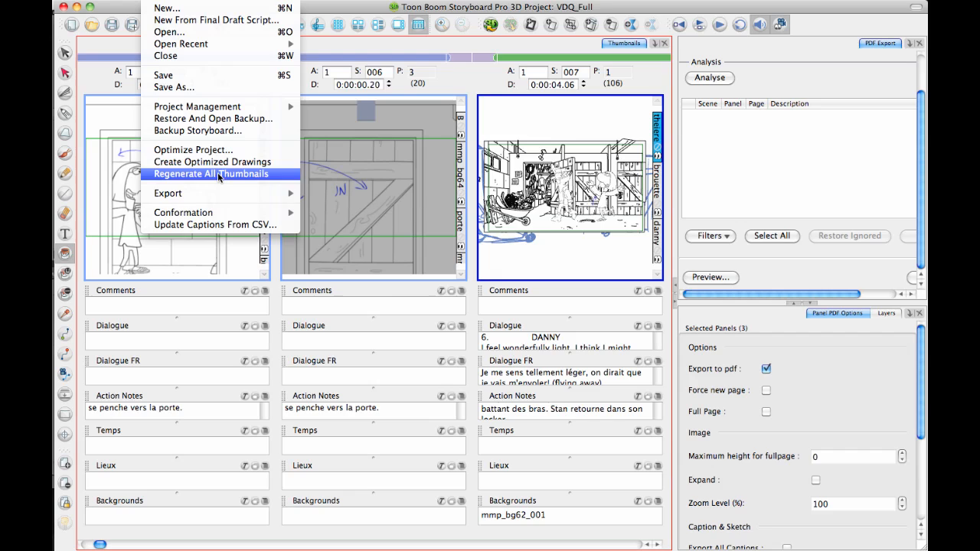
mouse_move(325, 207)
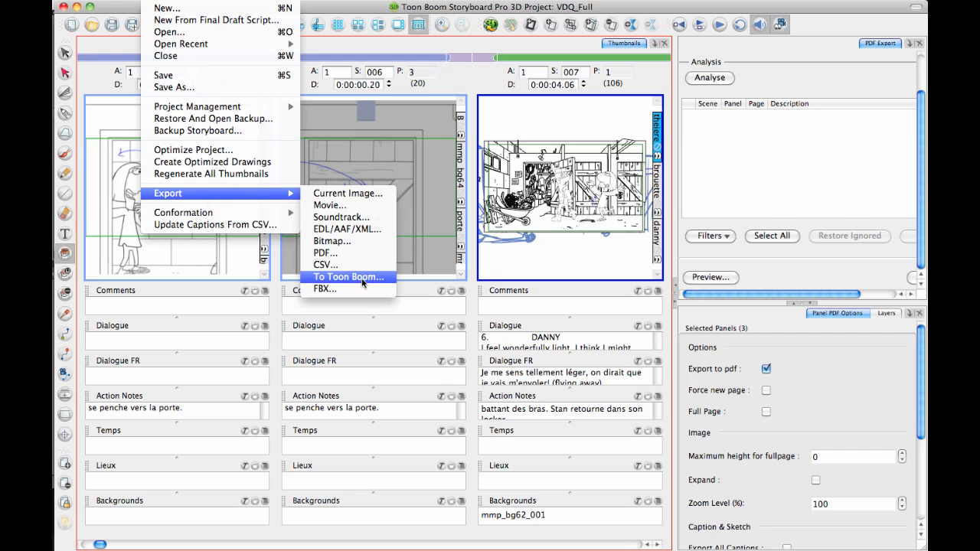
mouse_move(374, 282)
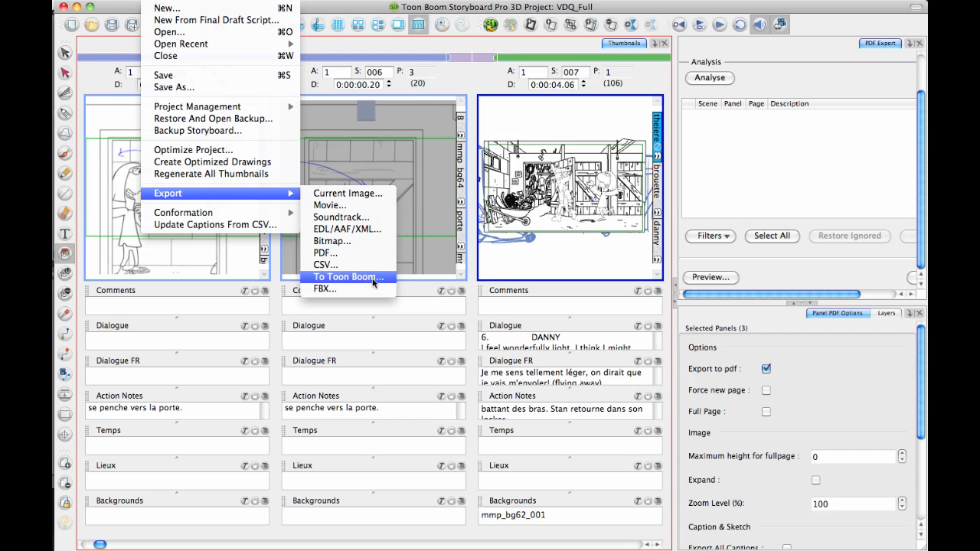
Open the Export to Toon Boom settings from the File > Export menu.
left_click(349, 277)
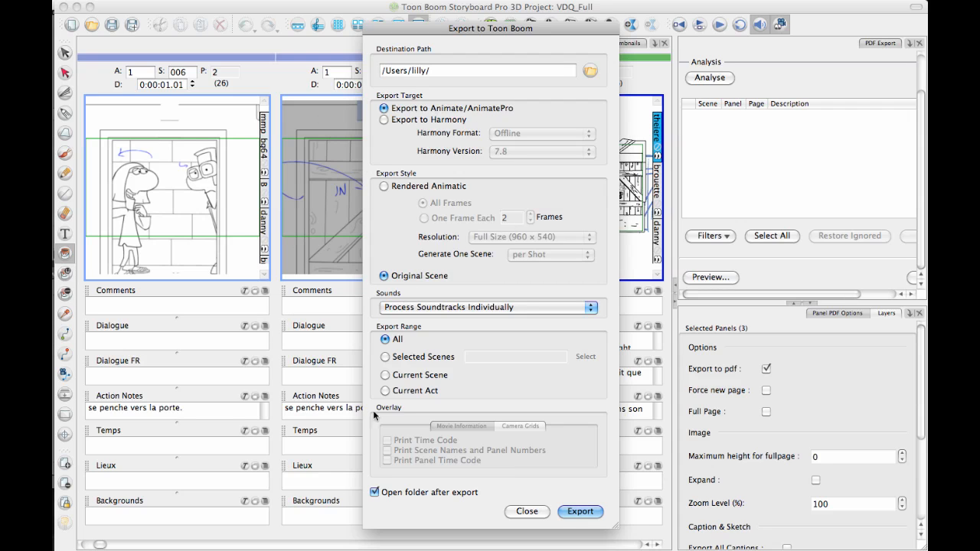
mouse_move(410, 306)
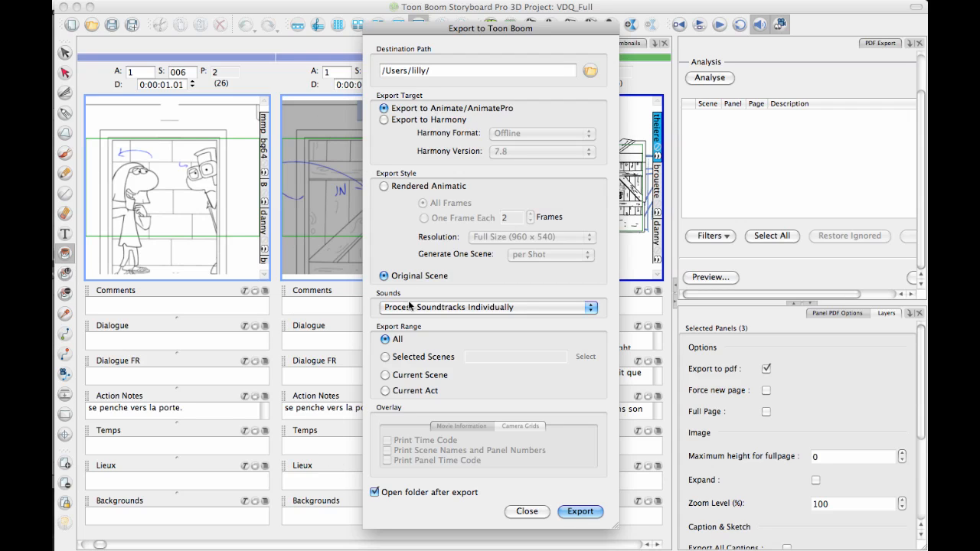
mouse_move(497, 118)
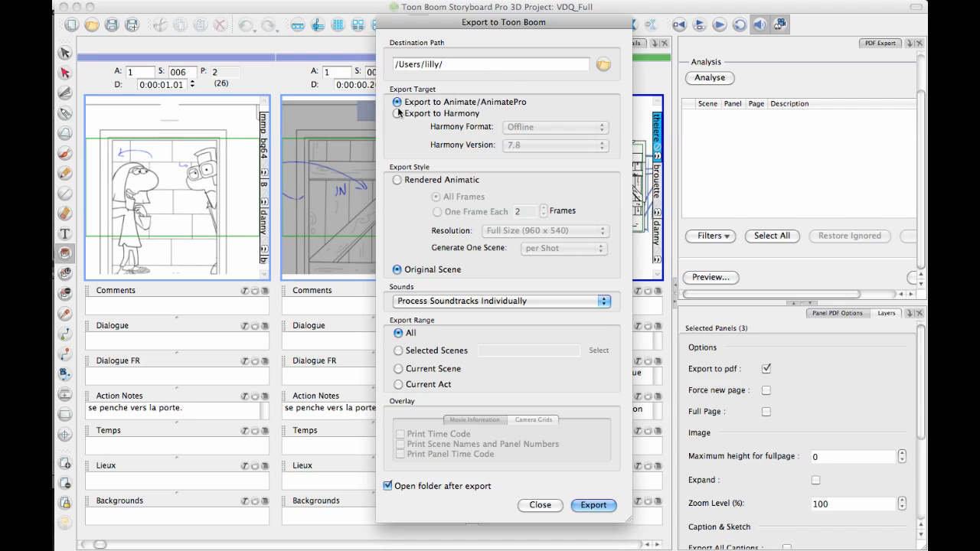
Target Harmony with the To Database format, then open the Harmony version list.
left_click(398, 114)
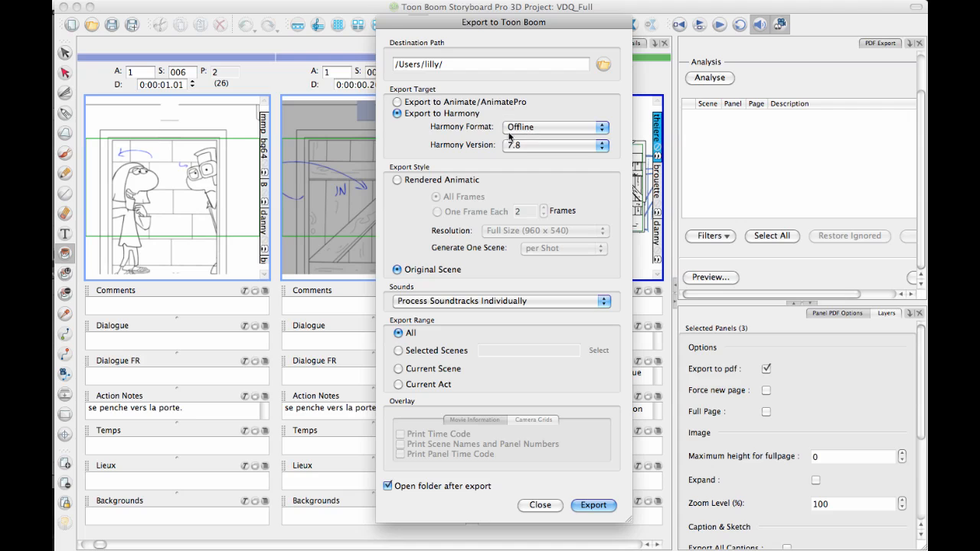
mouse_move(511, 136)
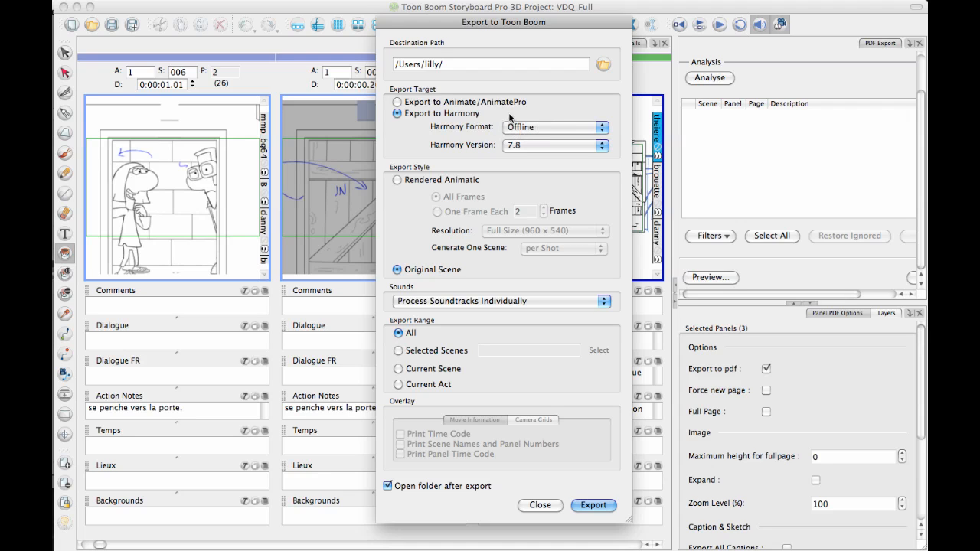
mouse_move(548, 132)
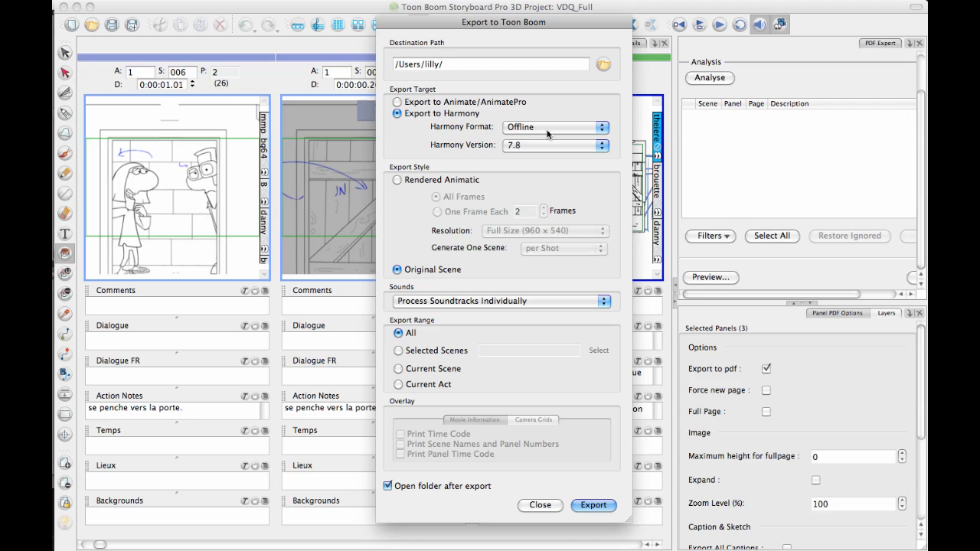
left_click(556, 127)
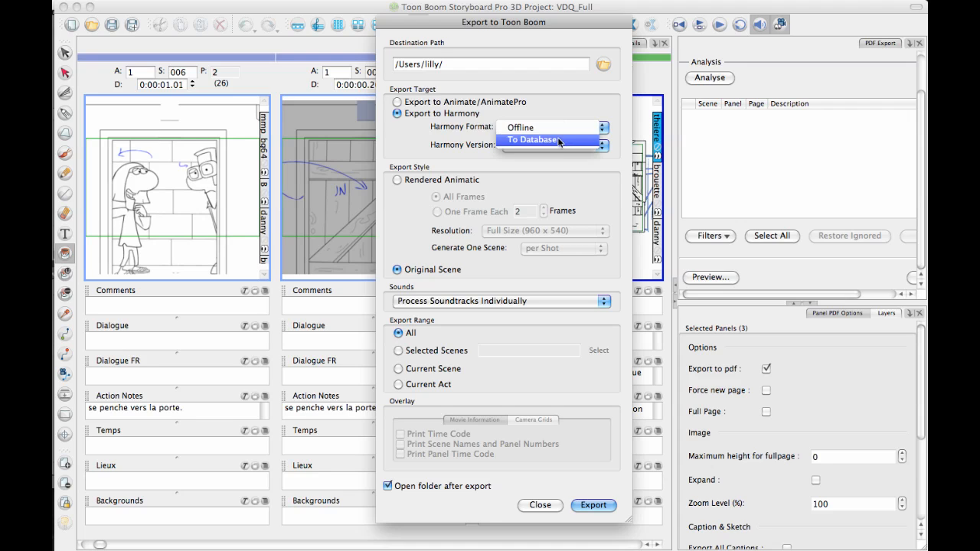
left_click(533, 140)
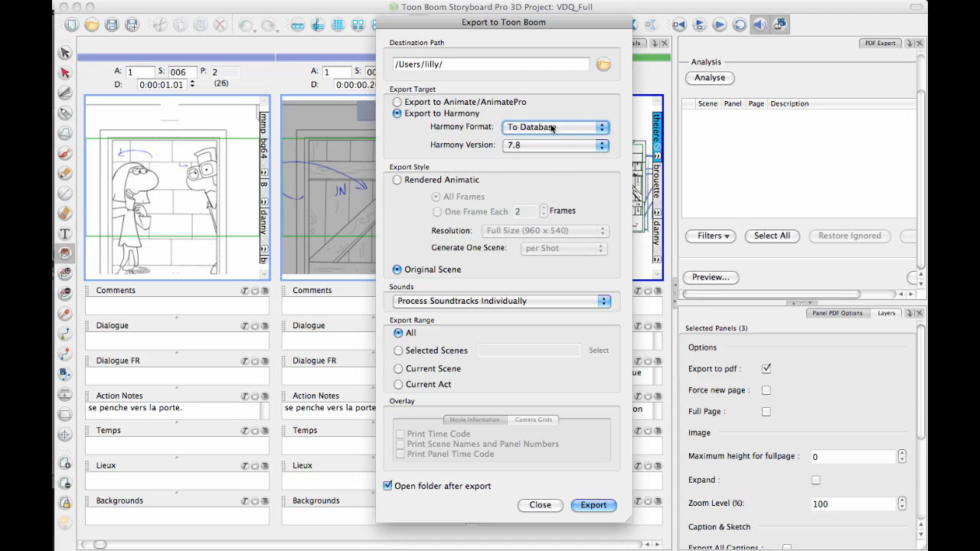
left_click(555, 145)
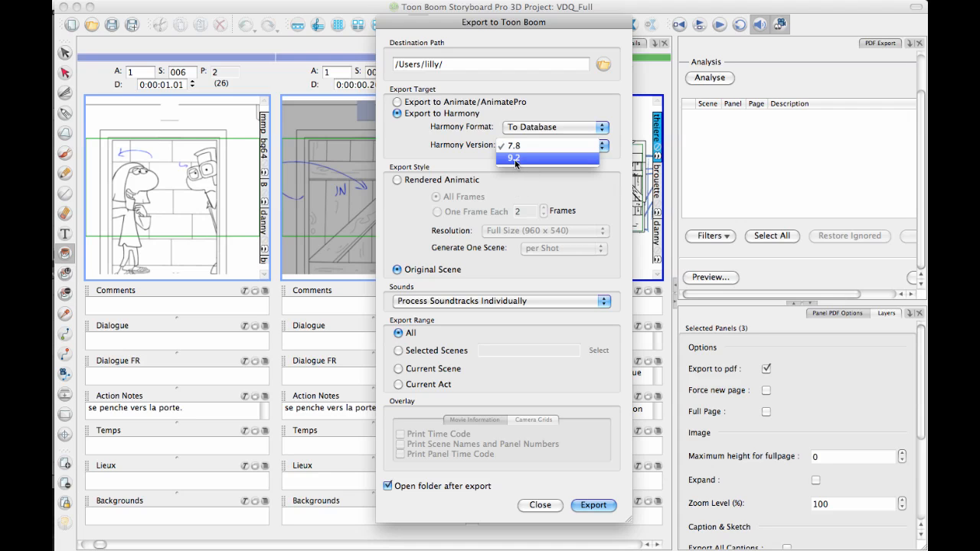
mouse_move(527, 159)
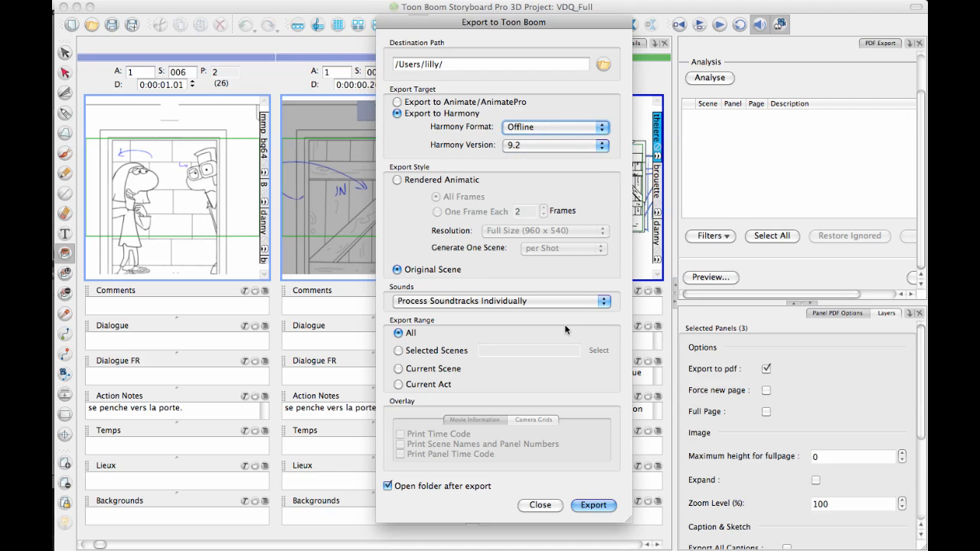
mouse_move(537, 161)
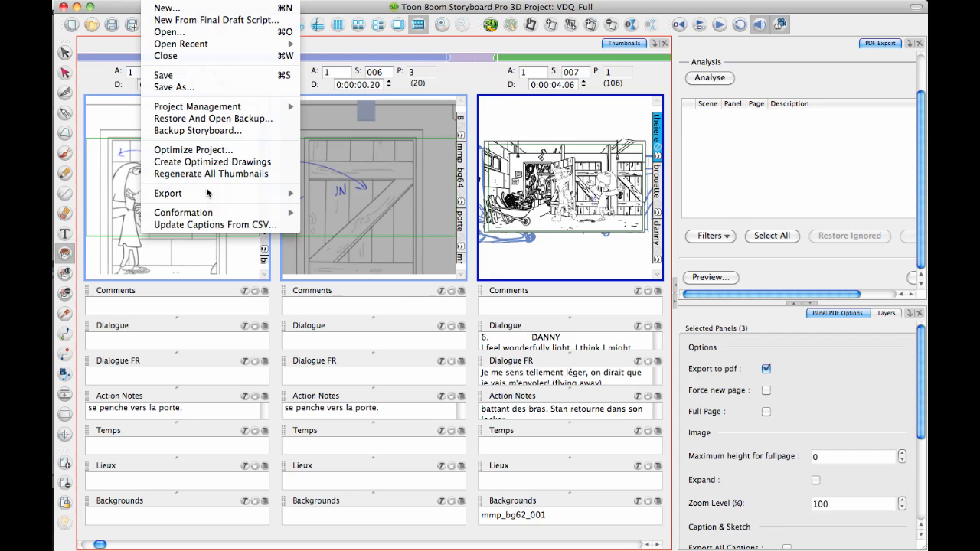
mouse_move(168, 193)
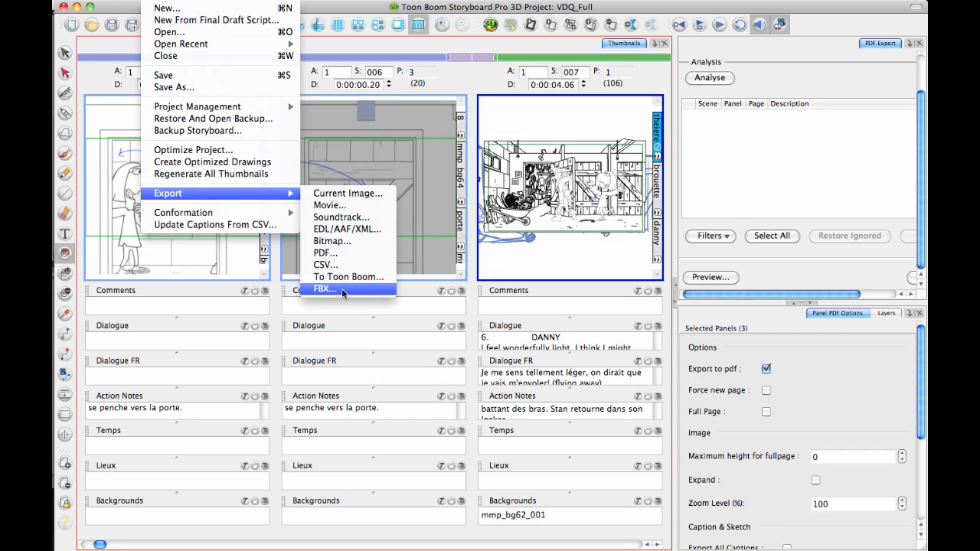
mouse_move(345, 297)
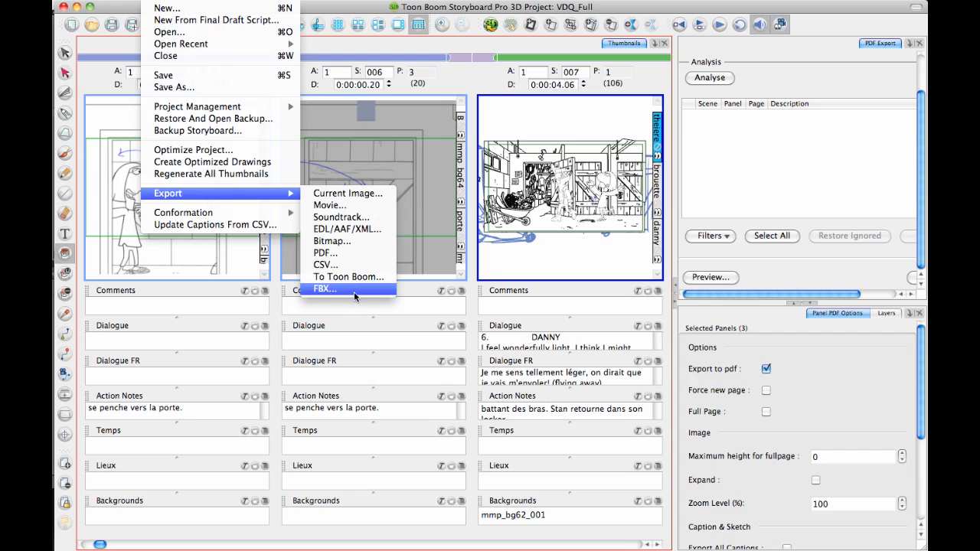
mouse_move(410, 363)
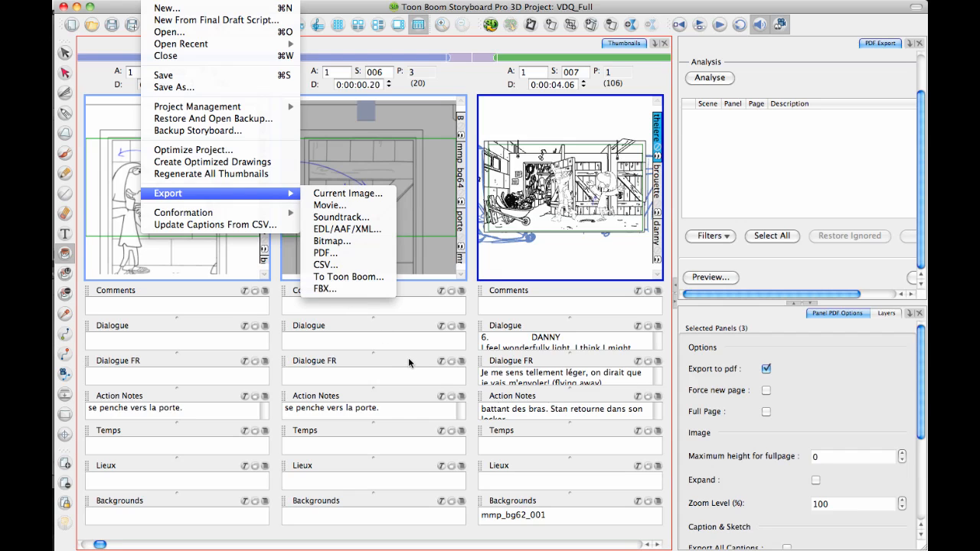
mouse_move(325, 289)
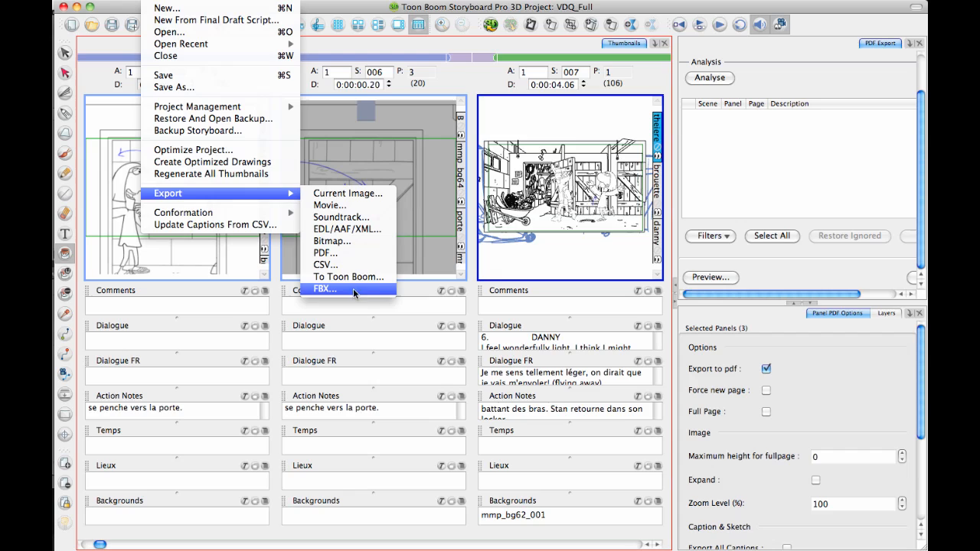
mouse_move(391, 301)
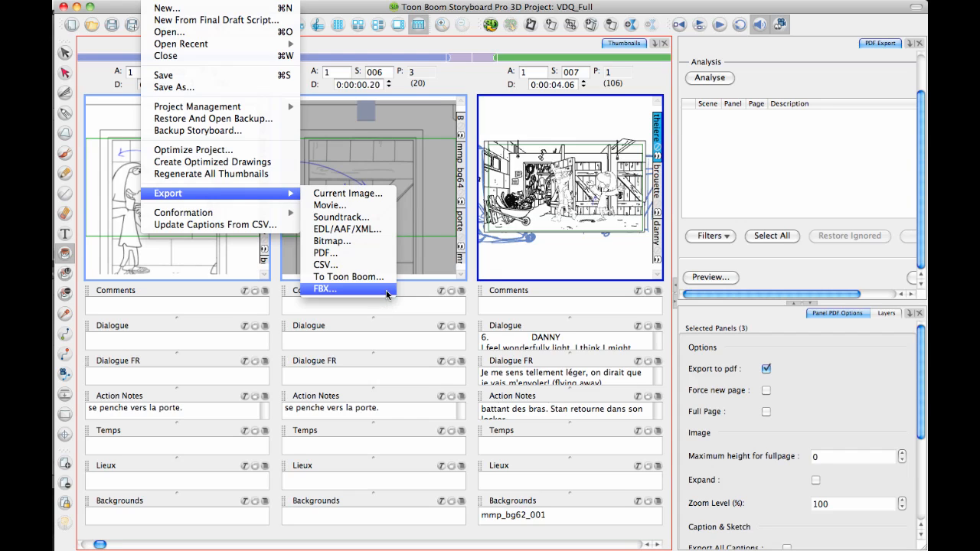
mouse_move(383, 297)
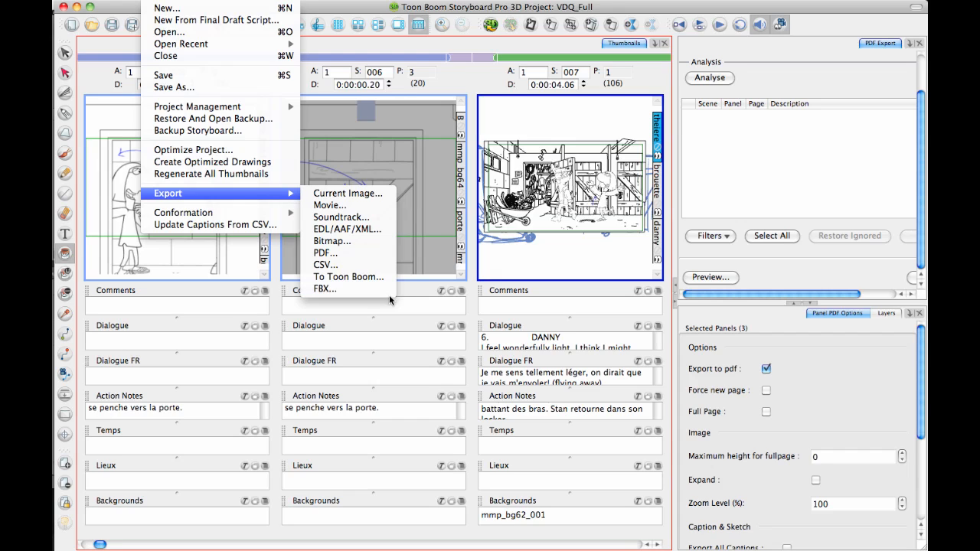
mouse_move(325, 290)
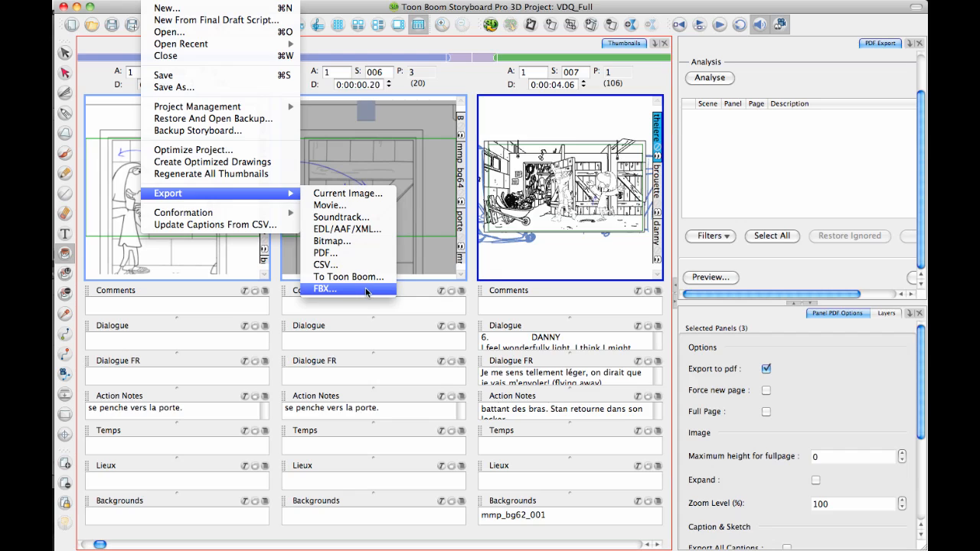
mouse_move(365, 294)
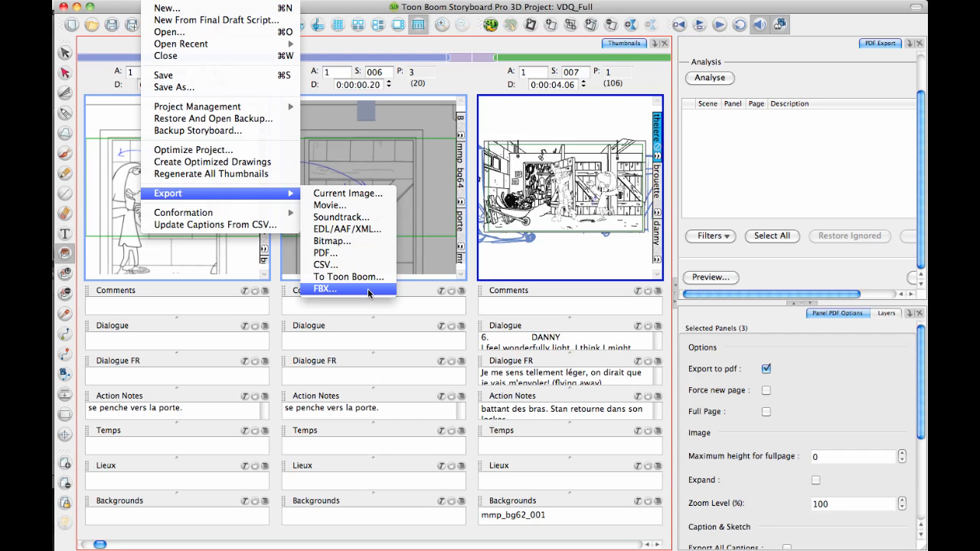
mouse_move(371, 295)
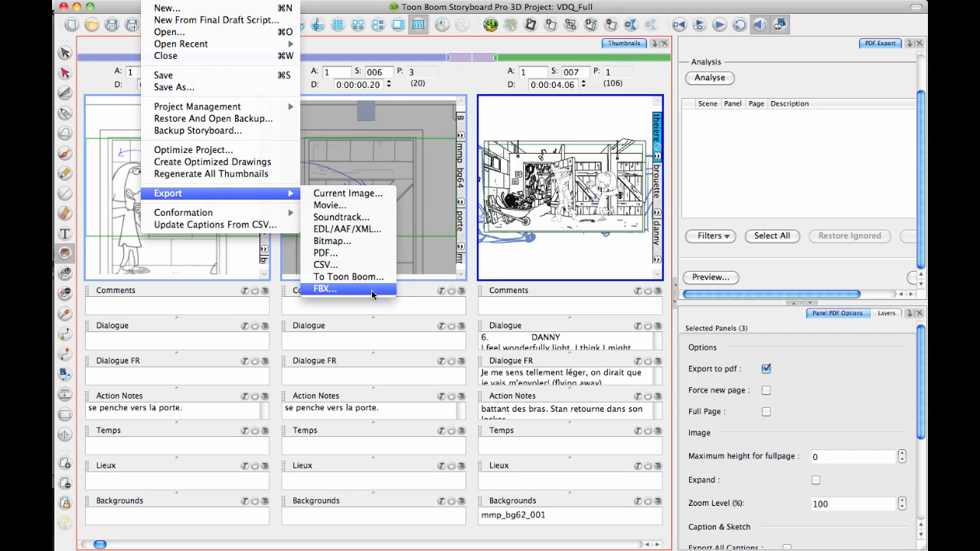
mouse_move(389, 399)
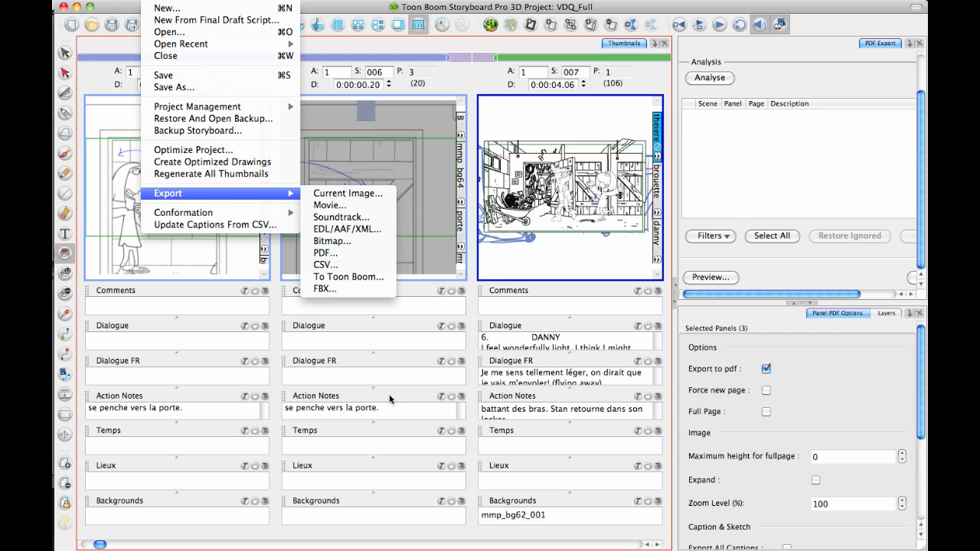